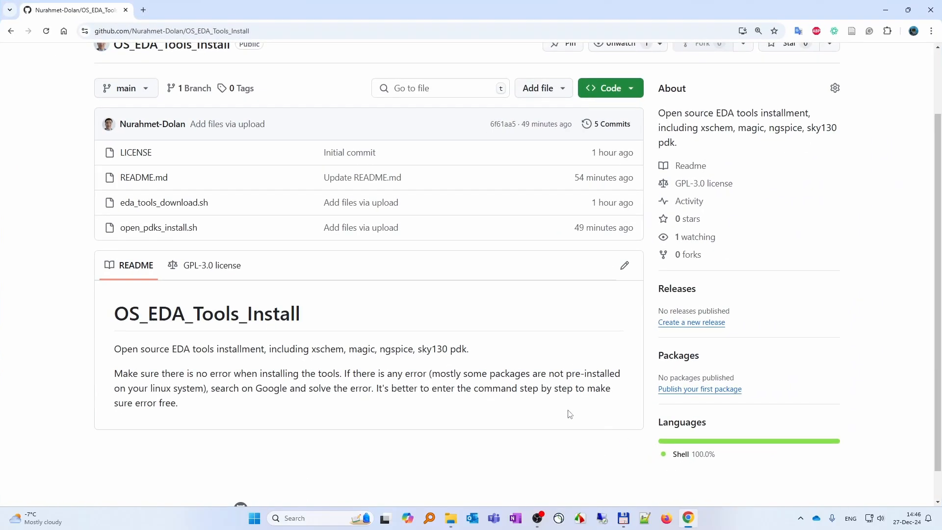
Search 'ubuntu download for virtualbox' in a new tab and open the Ubuntu Desktop 24.04.1 LTS download page.
{"action": "left_click", "coordinate": [143, 10]}
{"action": "type", "text": "ubunt"}
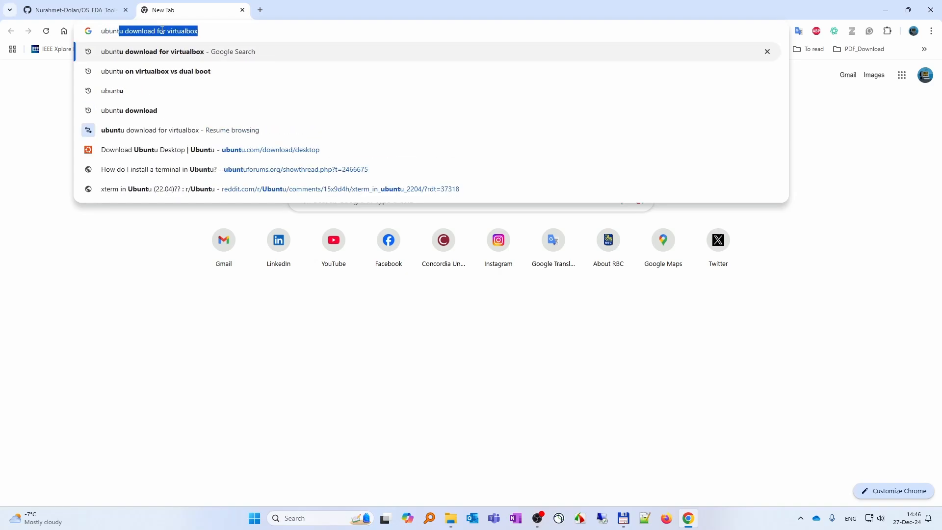
{"action": "key", "text": "Backspace"}
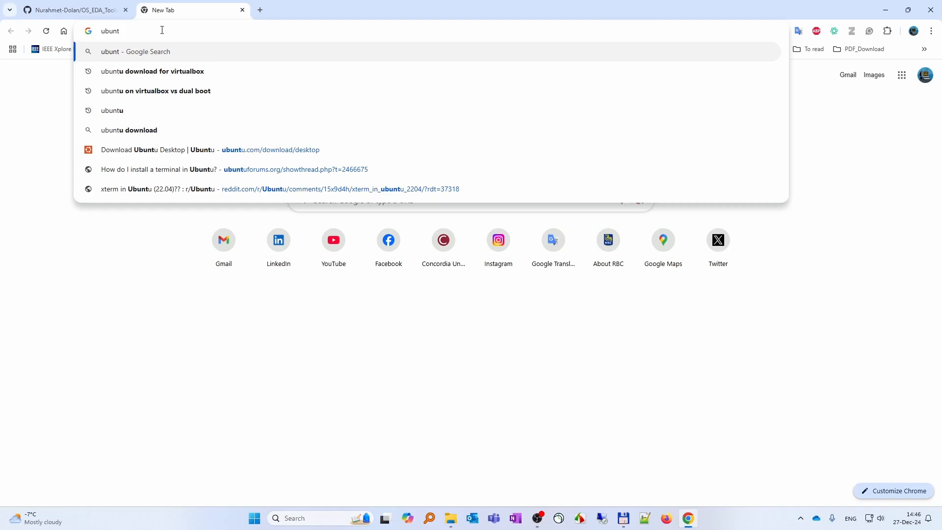
{"action": "left_click", "coordinate": [152, 71]}
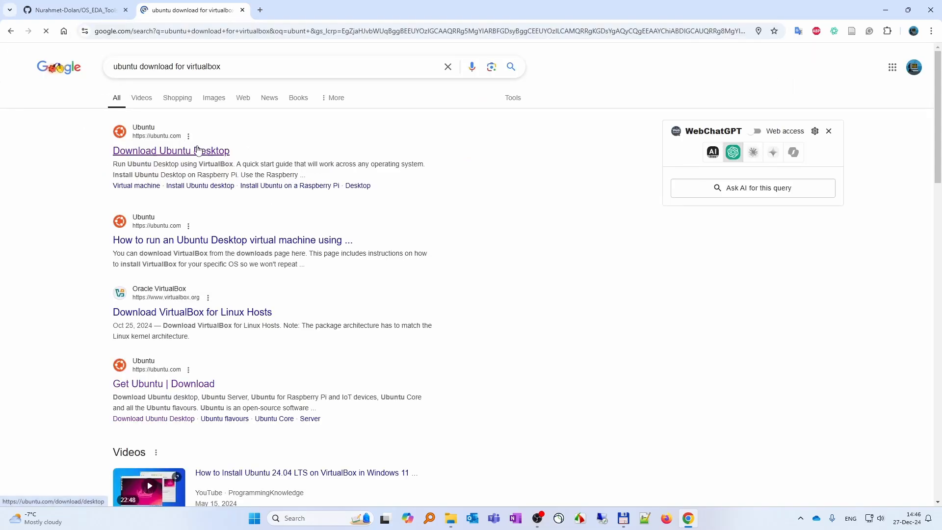
{"action": "left_click", "coordinate": [171, 150]}
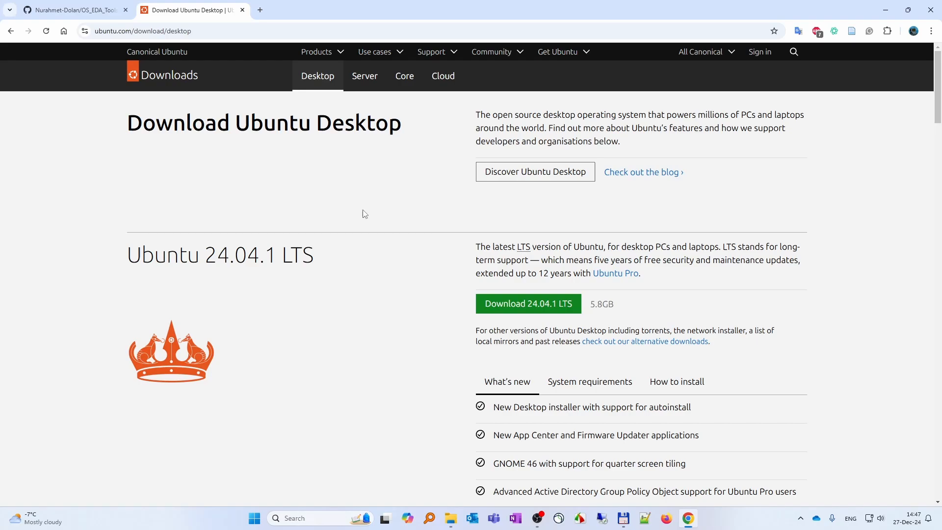
{"action": "scroll", "scroll_direction": "down", "scroll_amount": 3}
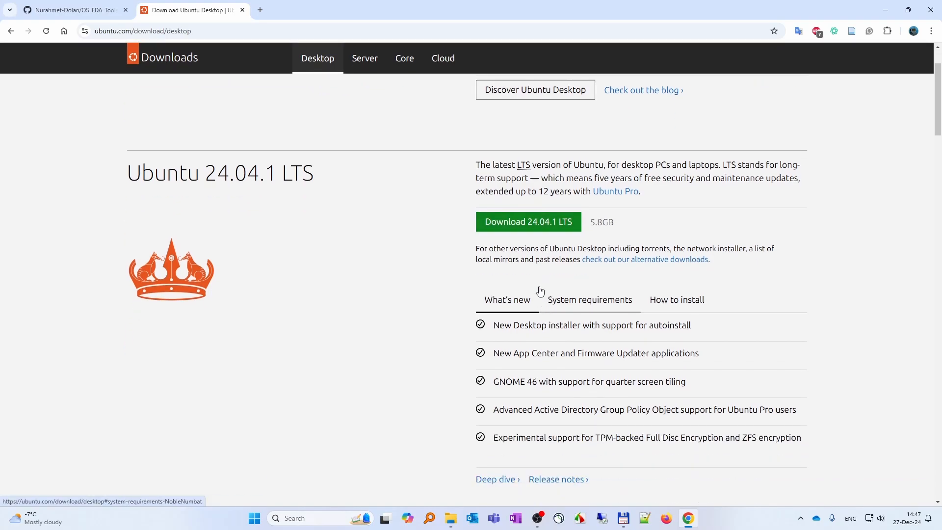
{"action": "scroll", "scroll_direction": "up", "scroll_amount": 3}
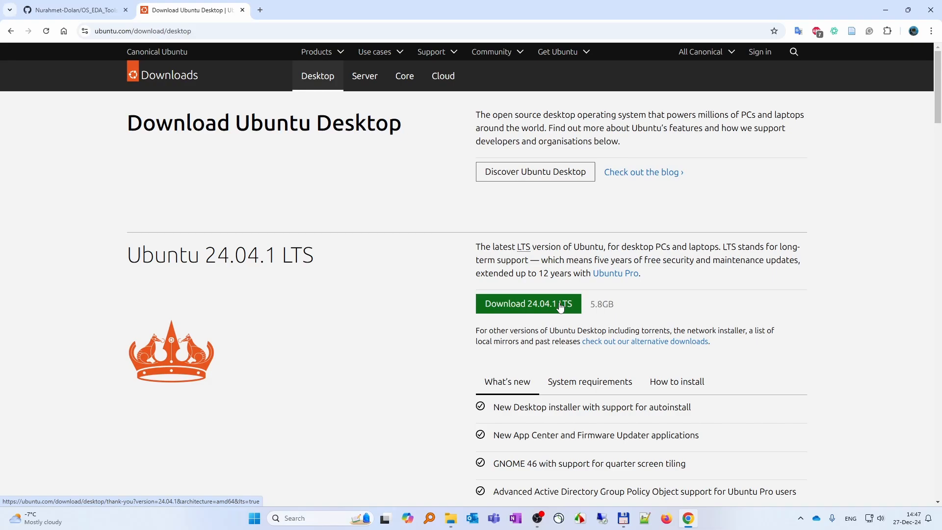
{"action": "mouse_move", "coordinate": [430, 143]}
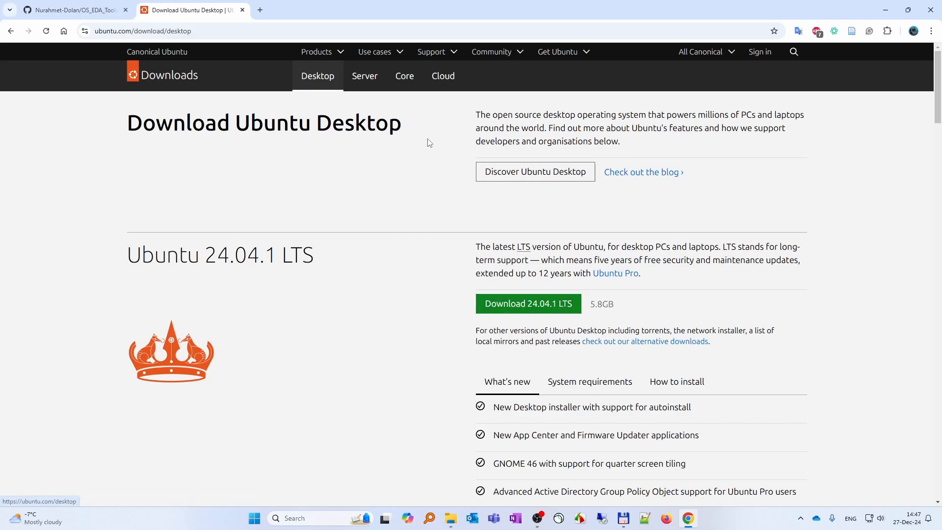
{"action": "left_click", "coordinate": [450, 518]}
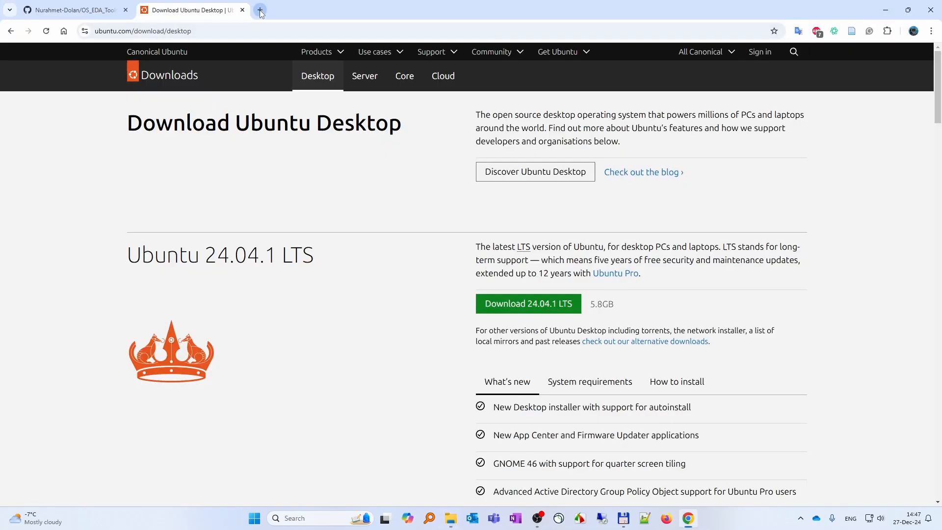
Open the Oracle VirtualBox downloads page and cancel the redundant VirtualBox 7.1.4 installer download.
{"action": "left_click", "coordinate": [259, 10]}
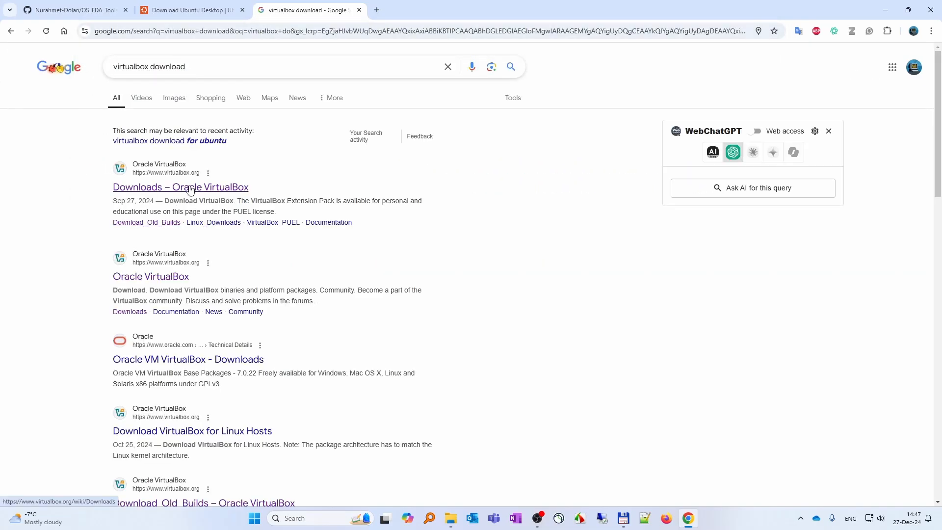
{"action": "left_click", "coordinate": [180, 187]}
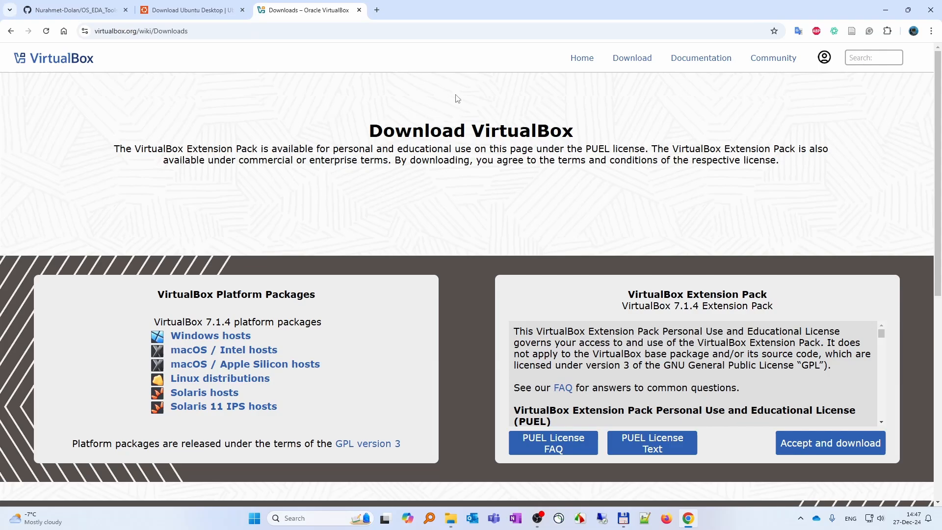
{"action": "mouse_move", "coordinate": [211, 335]}
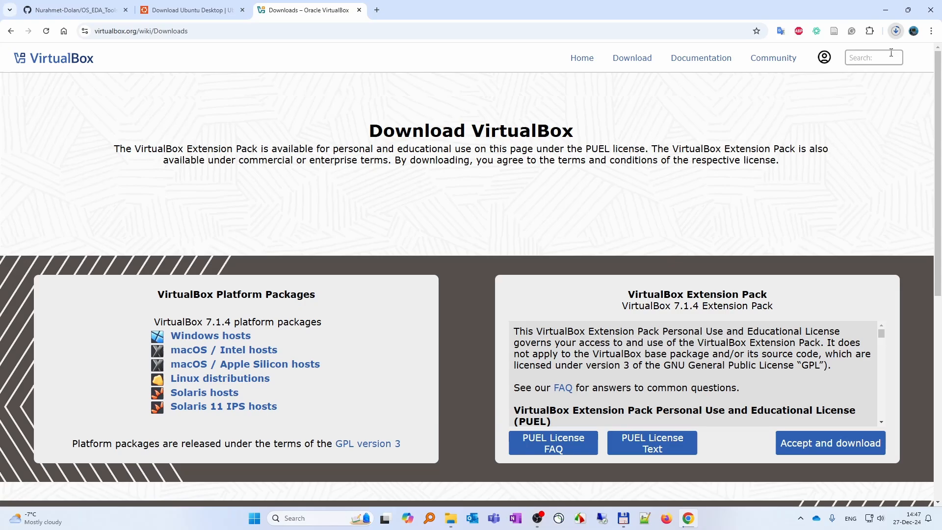
{"action": "left_click", "coordinate": [895, 30]}
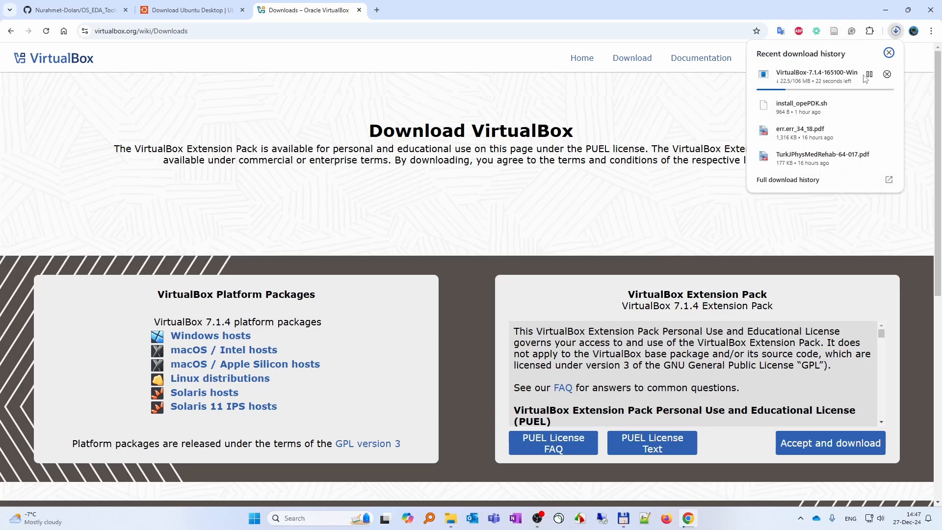
{"action": "left_click", "coordinate": [869, 74]}
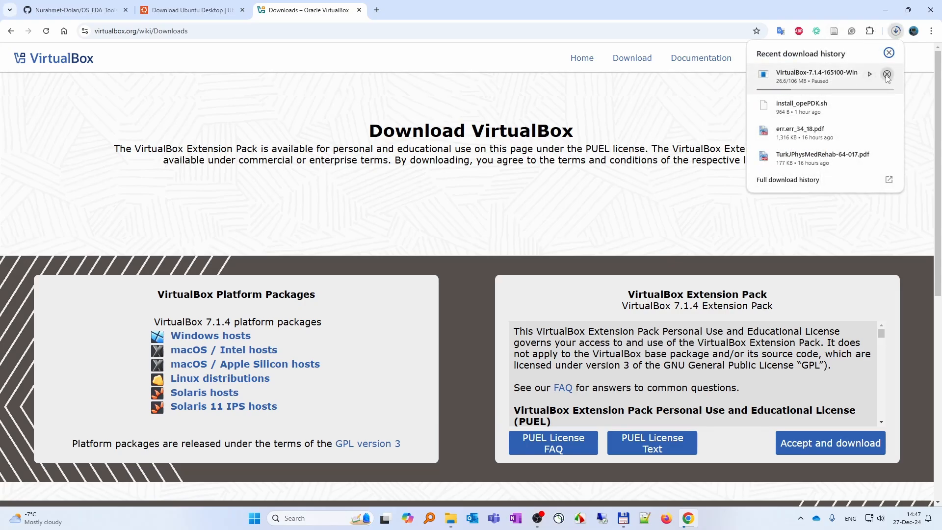
{"action": "left_click", "coordinate": [888, 75]}
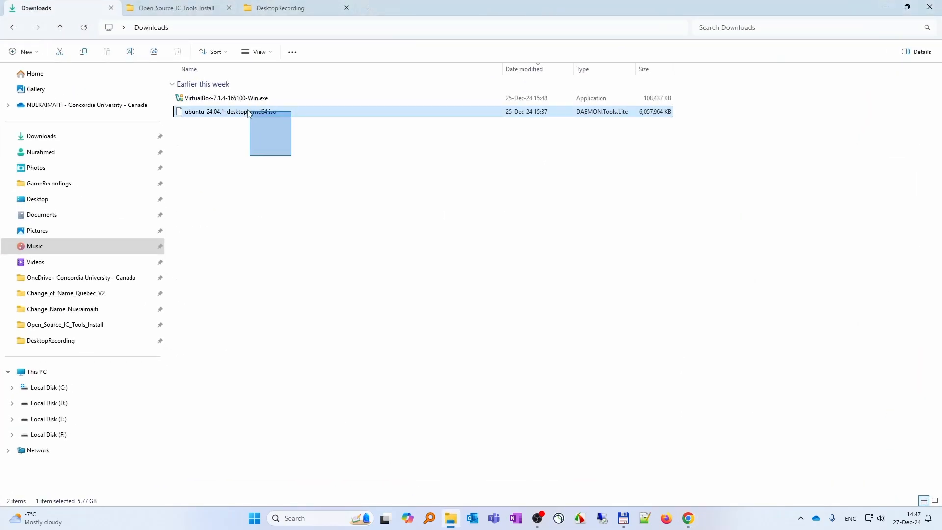
Run VirtualBox-7.1.4-165100-Win.exe from the Downloads folder as administrator.
{"action": "left_click", "coordinate": [287, 165]}
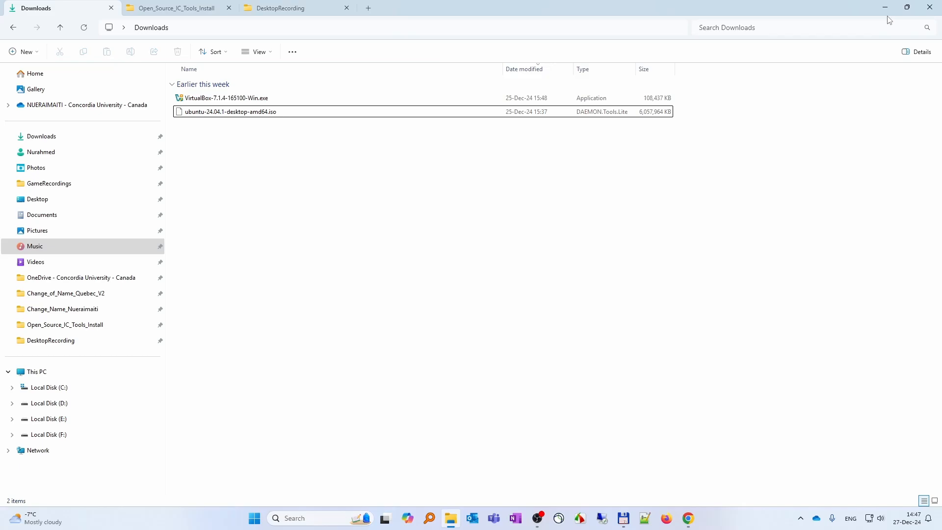
{"action": "left_click", "coordinate": [225, 97]}
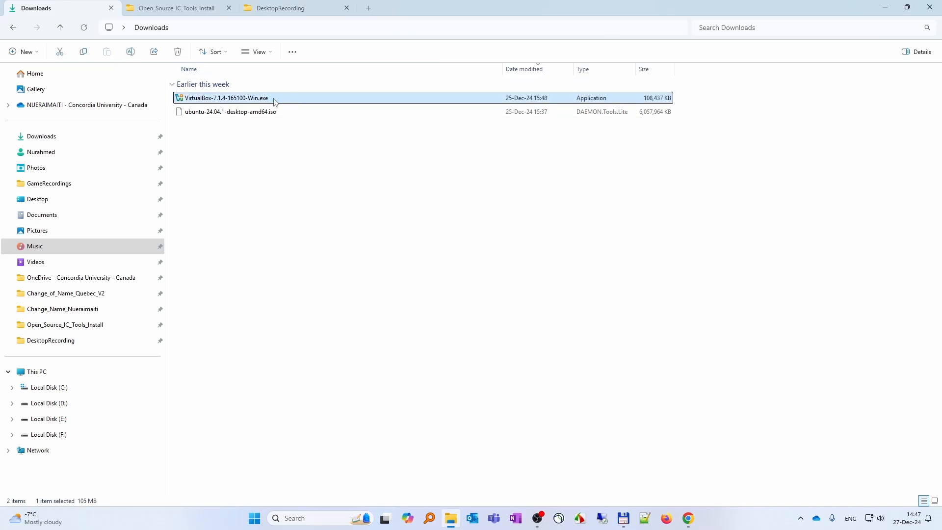
{"action": "right_click", "coordinate": [225, 98]}
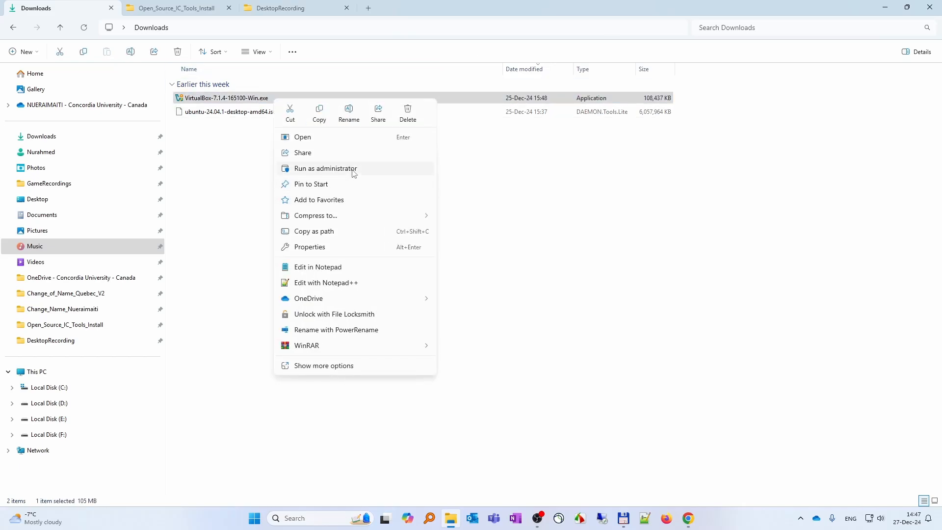
{"action": "left_click", "coordinate": [325, 168]}
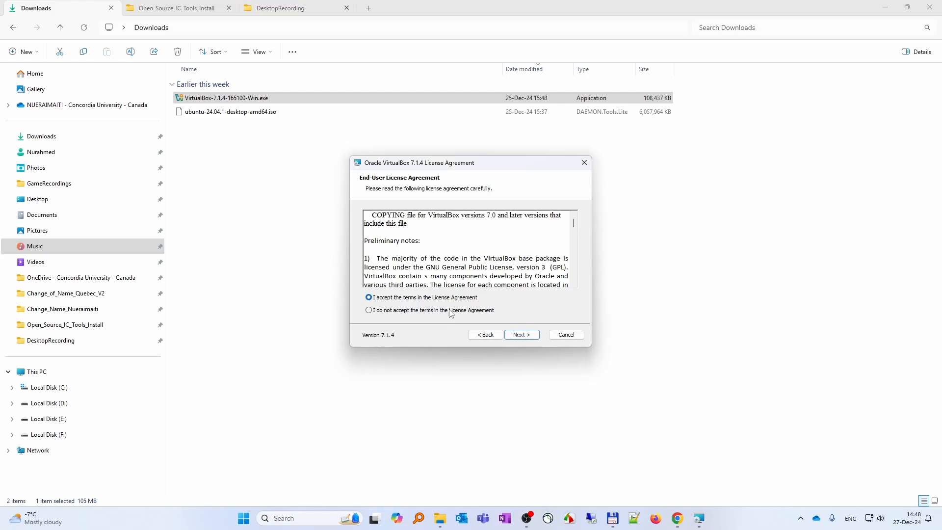
Install VirtualBox 7.1.4 with default features and Python dependencies, then launch VirtualBox Manager.
{"action": "left_click", "coordinate": [521, 334]}
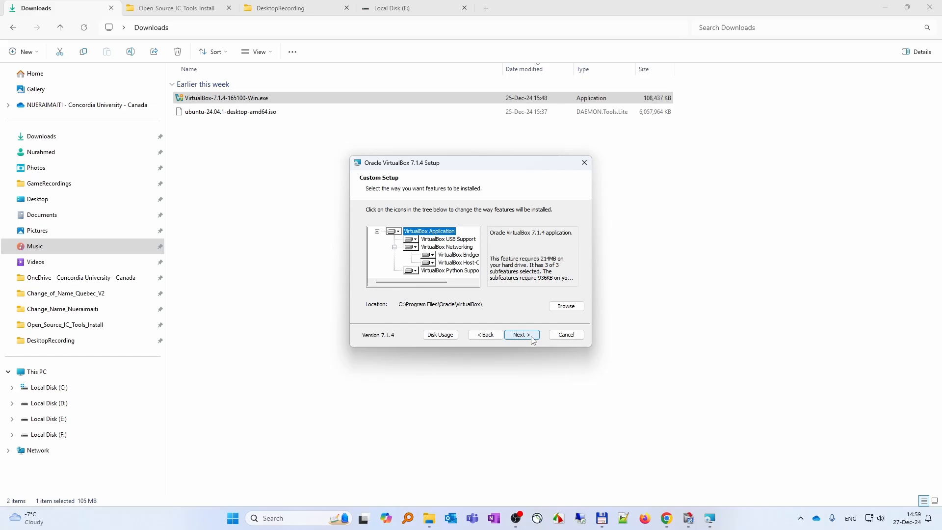
{"action": "left_click", "coordinate": [521, 334]}
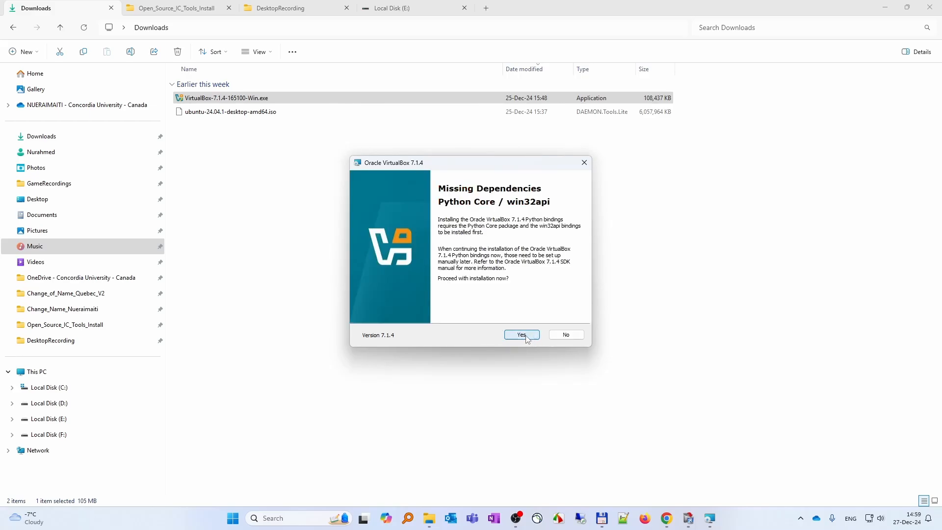
{"action": "left_click", "coordinate": [520, 335]}
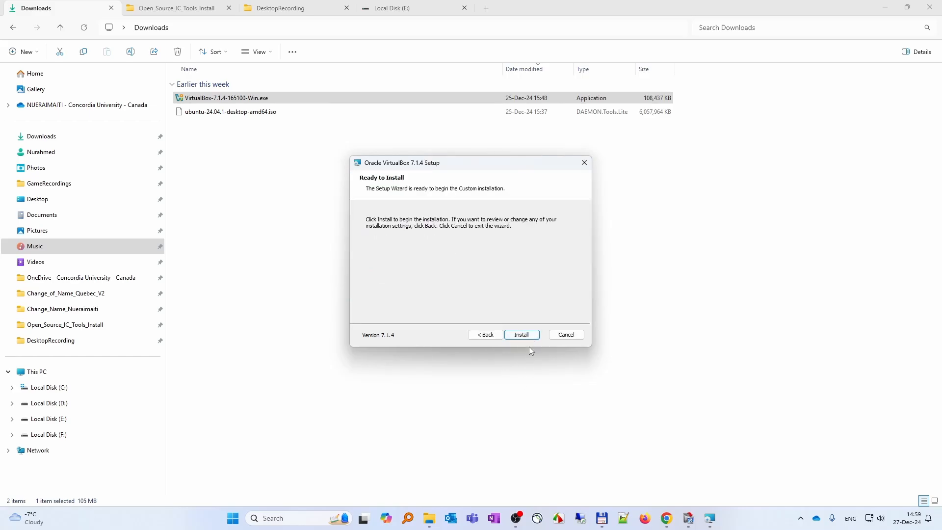
{"action": "left_click", "coordinate": [520, 335]}
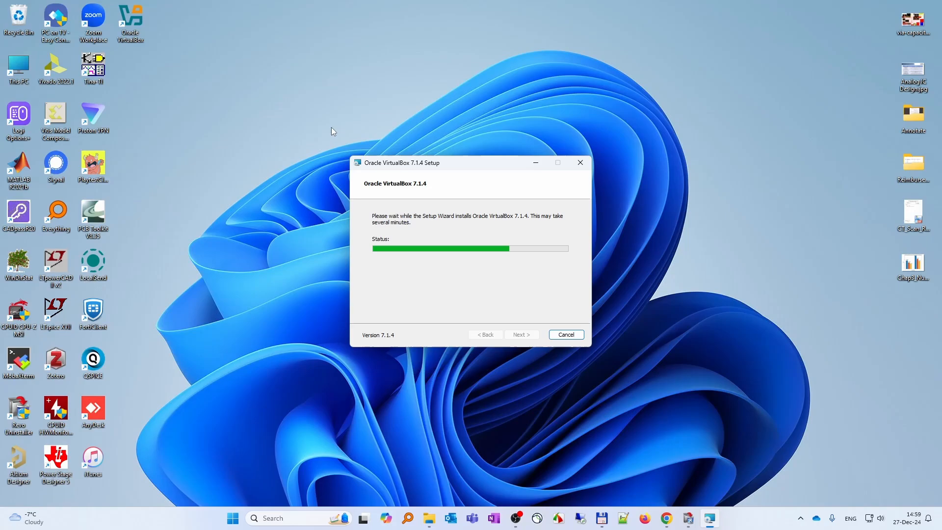
{"action": "mouse_move", "coordinate": [296, 151]}
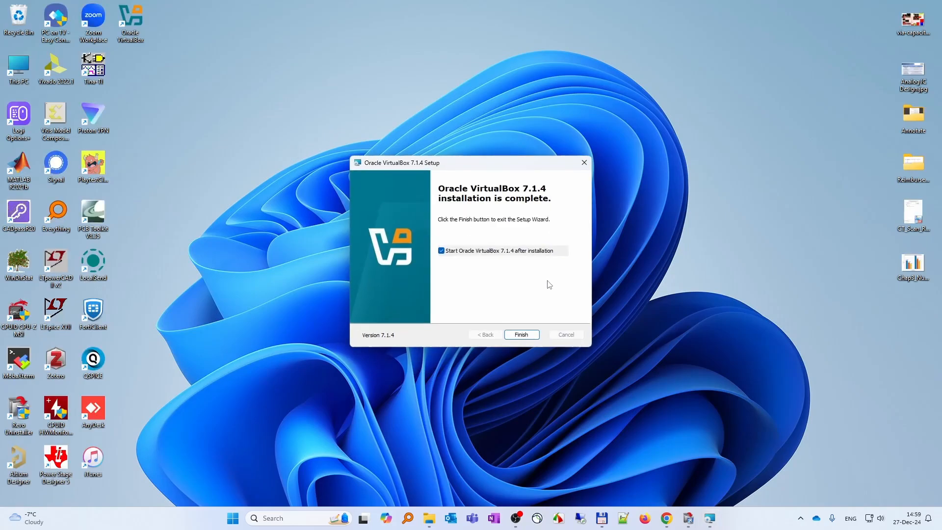
{"action": "mouse_move", "coordinate": [533, 324]}
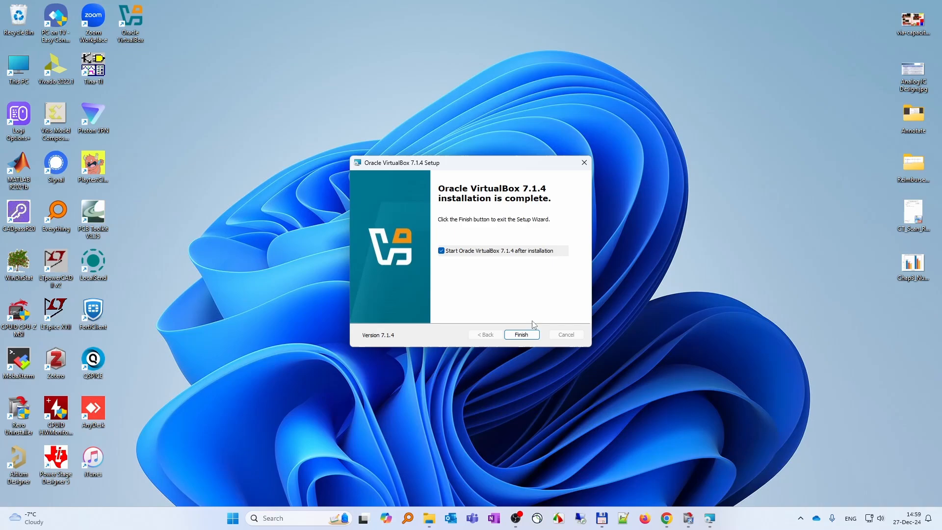
{"action": "mouse_move", "coordinate": [521, 335]}
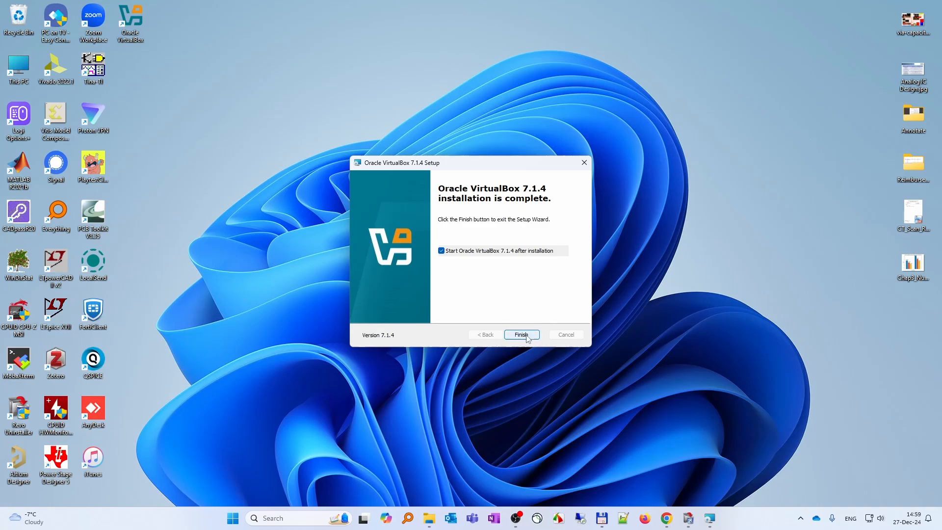
{"action": "left_click", "coordinate": [520, 335]}
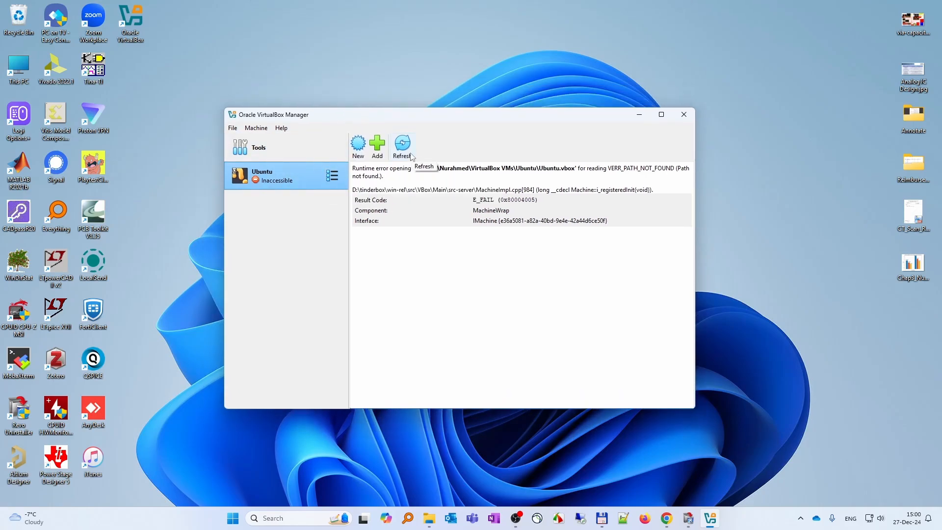
{"action": "left_click", "coordinate": [401, 144]}
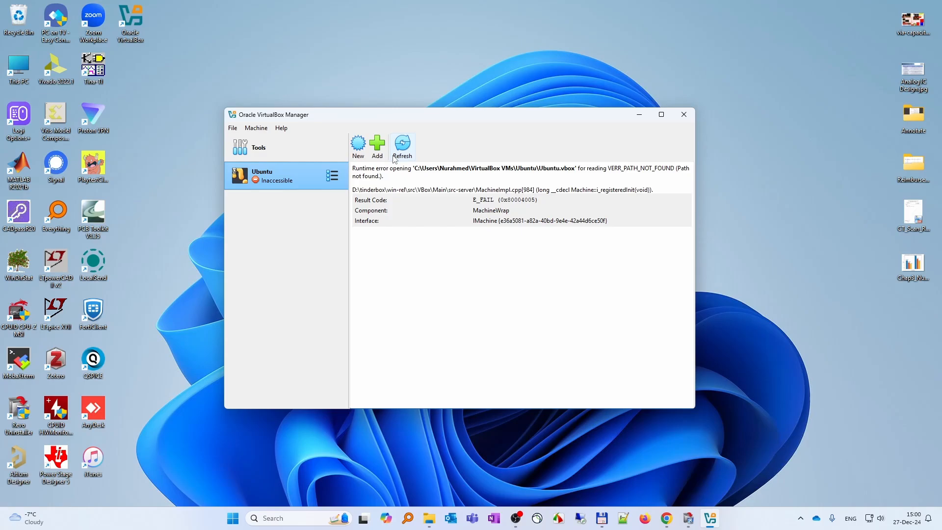
{"action": "left_click", "coordinate": [357, 144]}
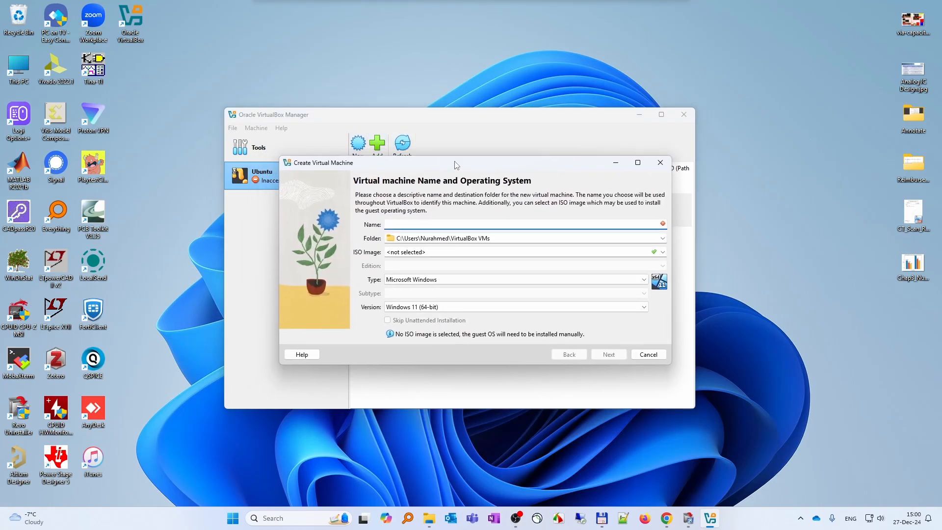
Name the new machine 'Ubuntu' and attach the Ubuntu 24.04.1 desktop ISO image.
{"action": "type", "text": "U"}
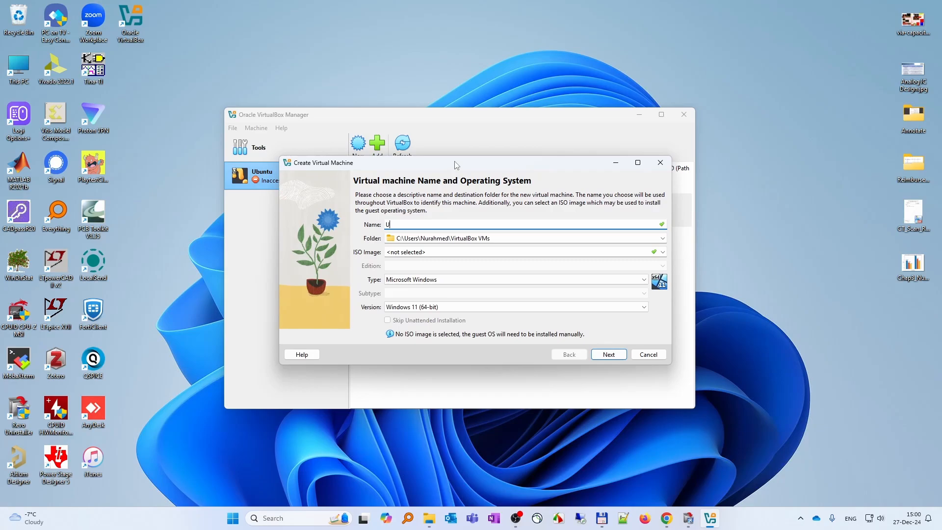
{"action": "type", "text": "buntu"}
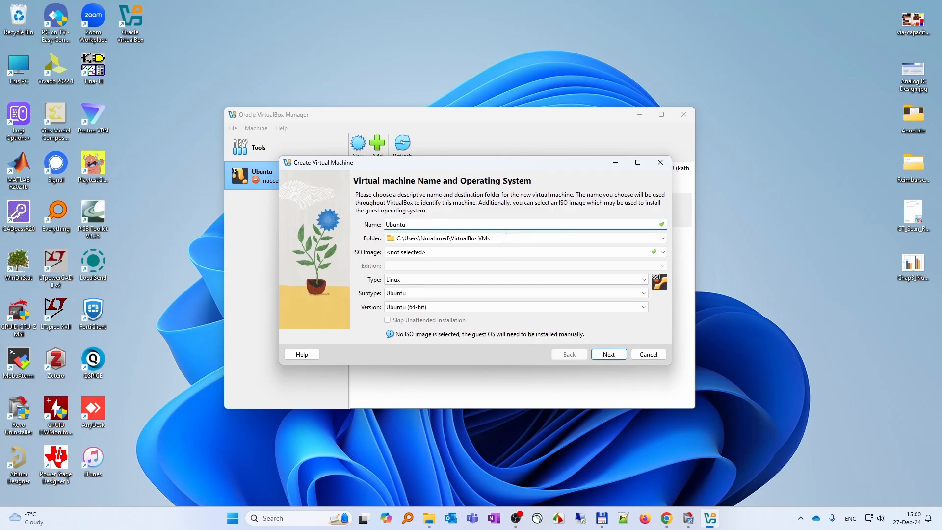
{"action": "mouse_move", "coordinate": [453, 252]}
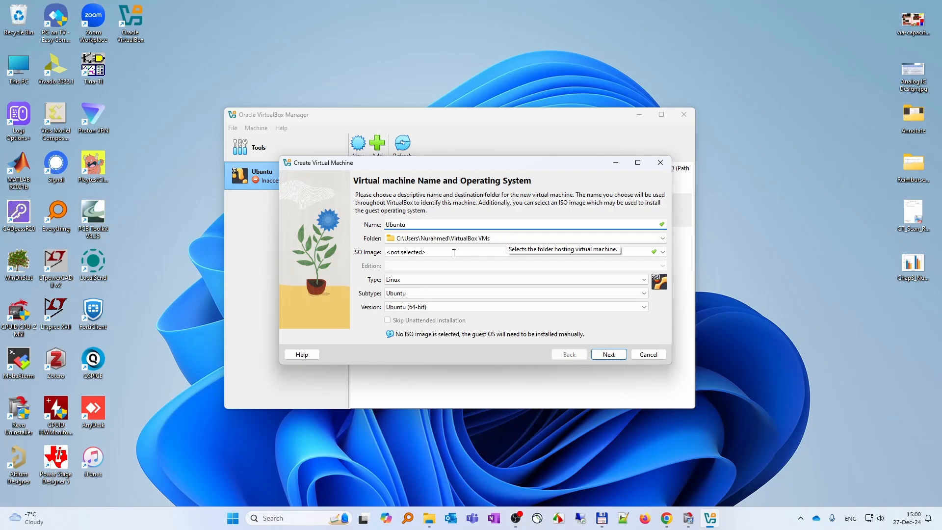
{"action": "mouse_move", "coordinate": [431, 241]}
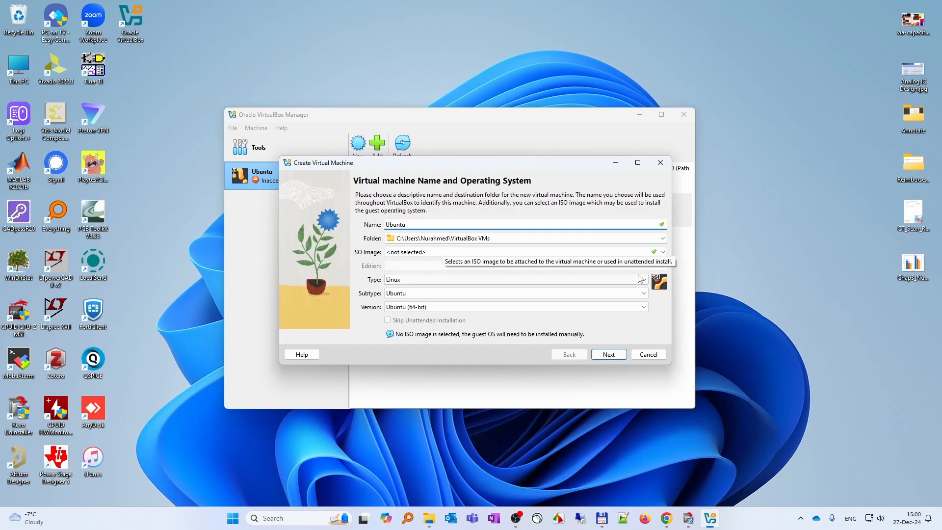
{"action": "left_click", "coordinate": [662, 251]}
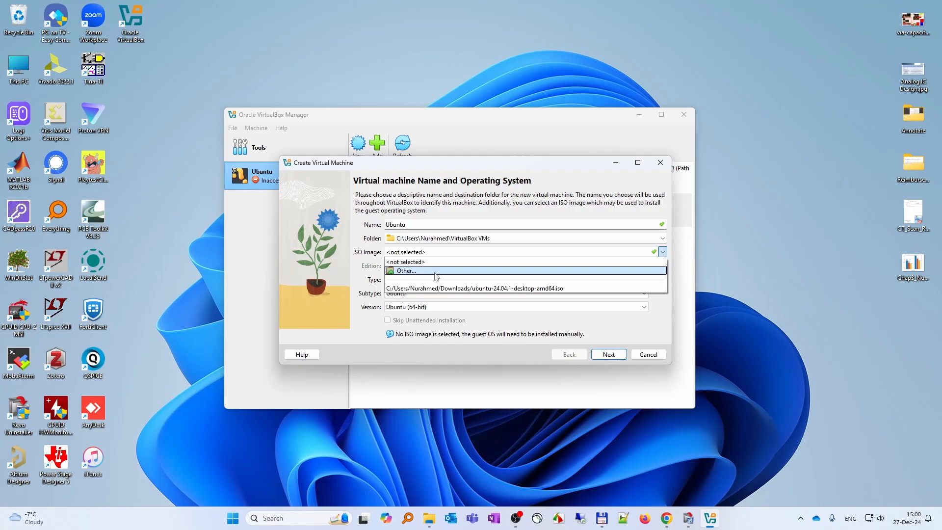
{"action": "left_click", "coordinate": [406, 270]}
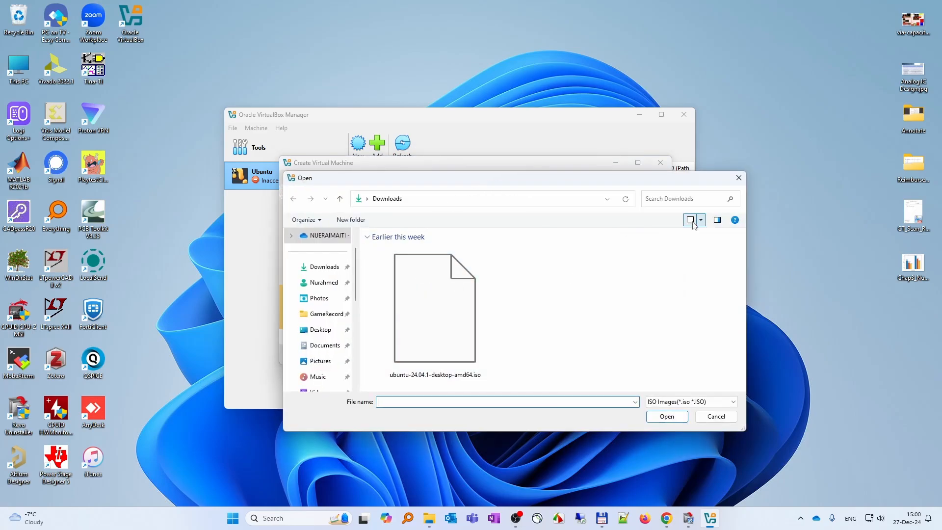
{"action": "left_click", "coordinate": [690, 219]}
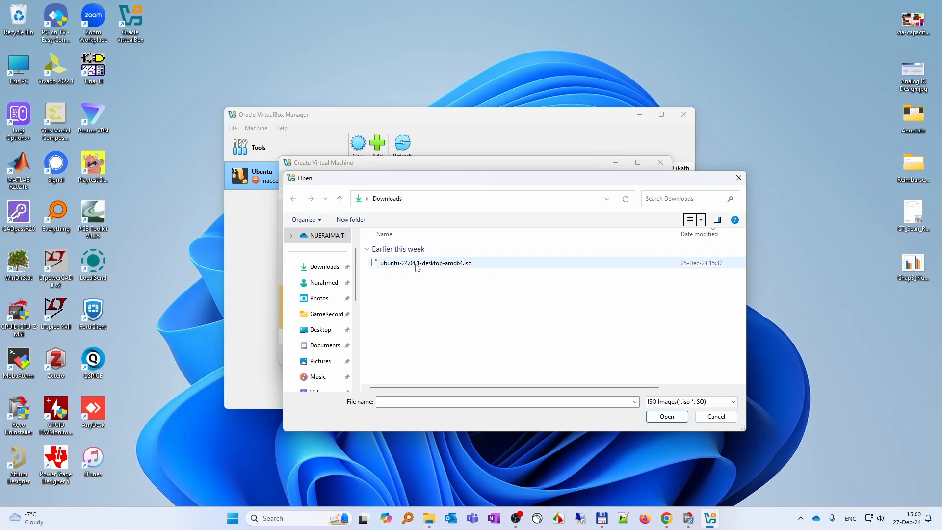
{"action": "left_click", "coordinate": [424, 263]}
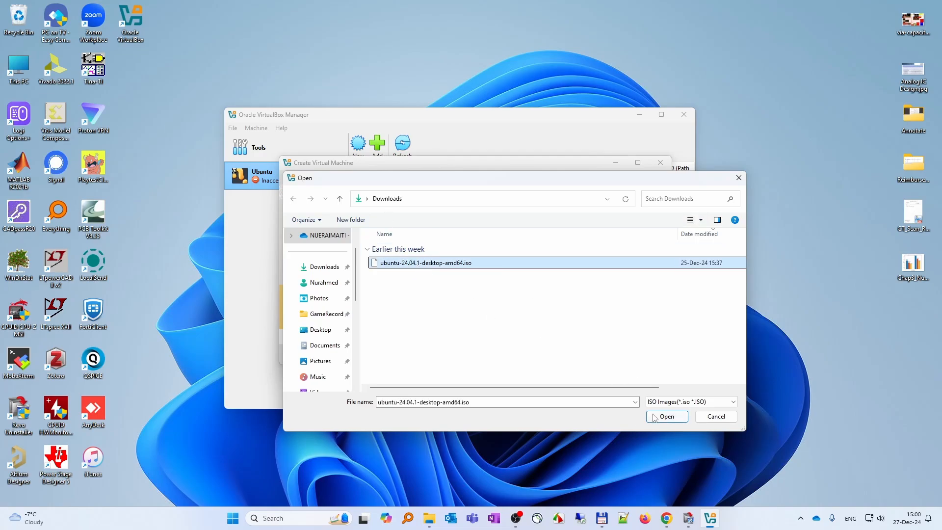
{"action": "left_click", "coordinate": [666, 416]}
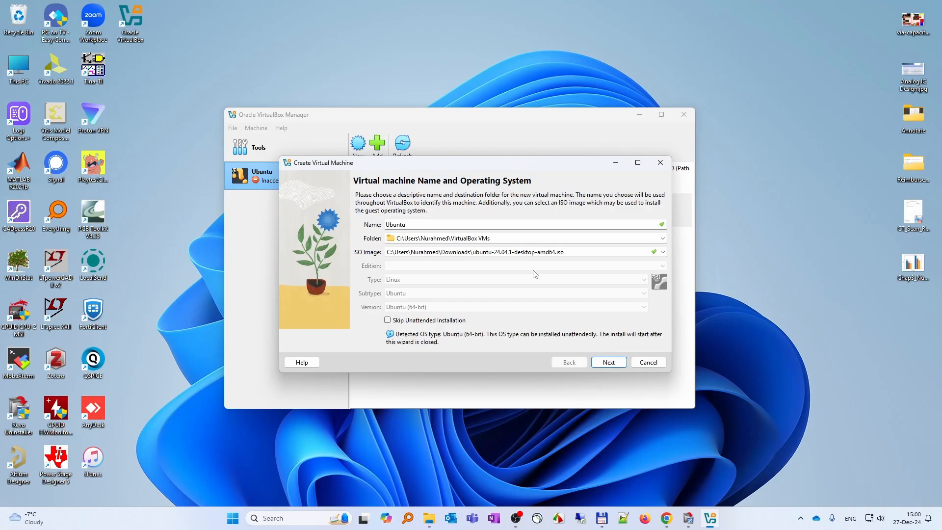
{"action": "mouse_move", "coordinate": [401, 284]}
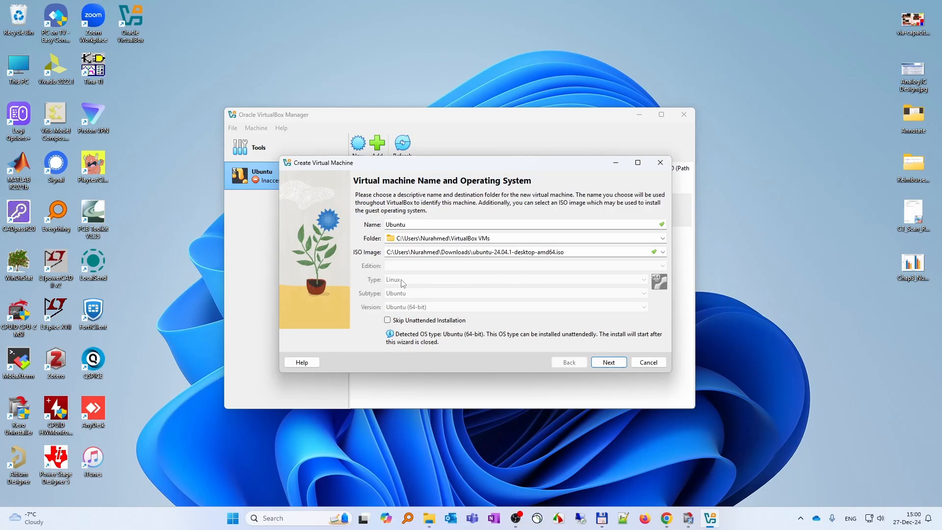
{"action": "mouse_move", "coordinate": [623, 367]}
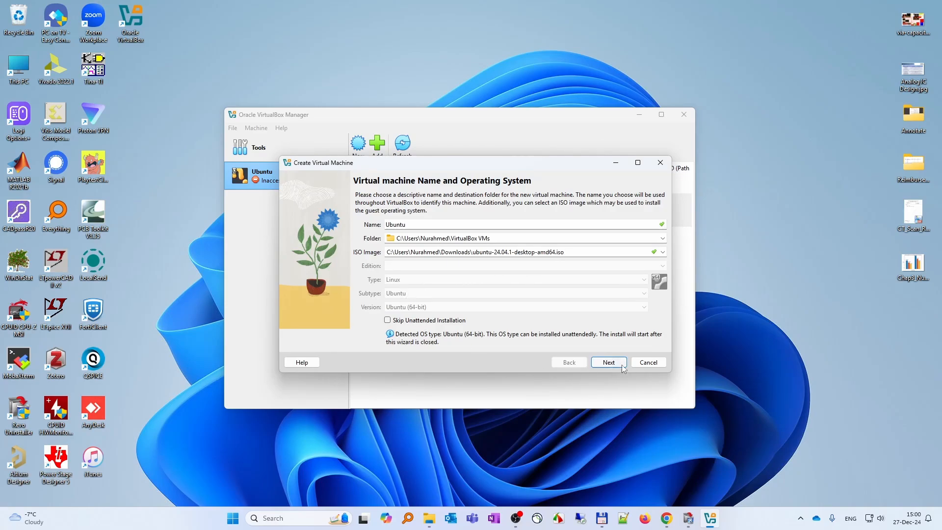
Set the unattended install username to 'nur' and replace the default password.
{"action": "left_click", "coordinate": [608, 362]}
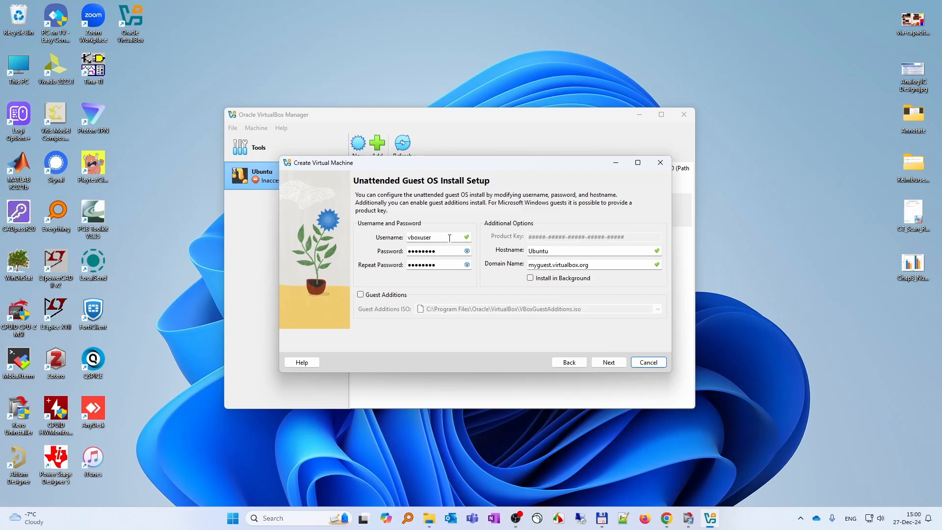
{"action": "triple_click", "coordinate": [436, 238]}
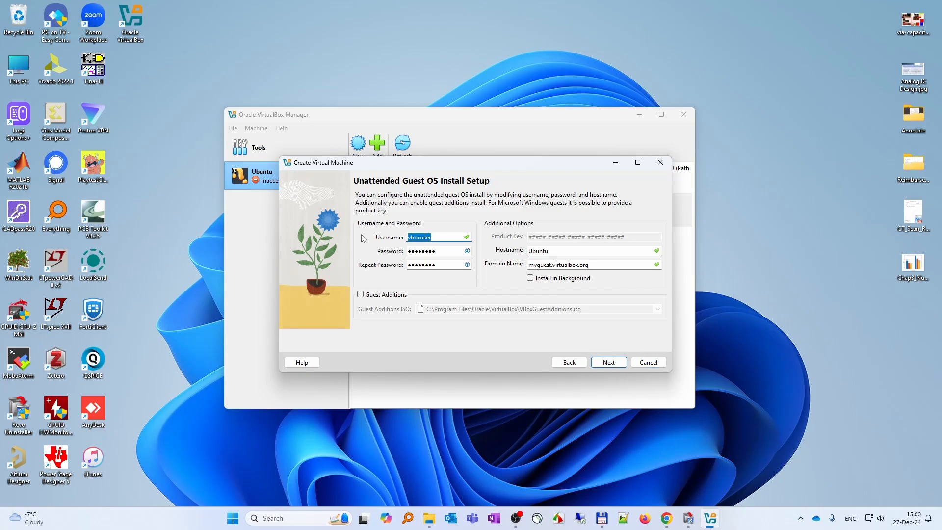
{"action": "type", "text": "nur"}
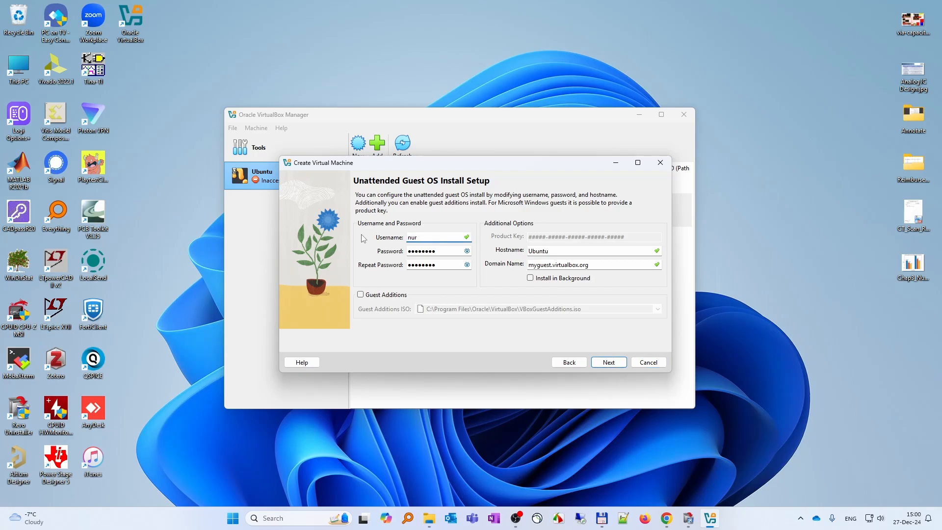
{"action": "left_click", "coordinate": [437, 252]}
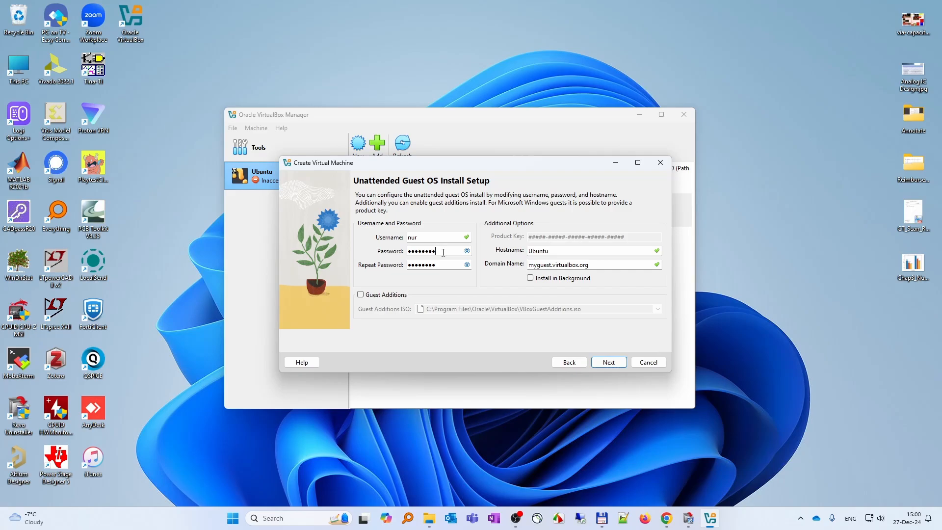
{"action": "key", "text": "Backspace"}
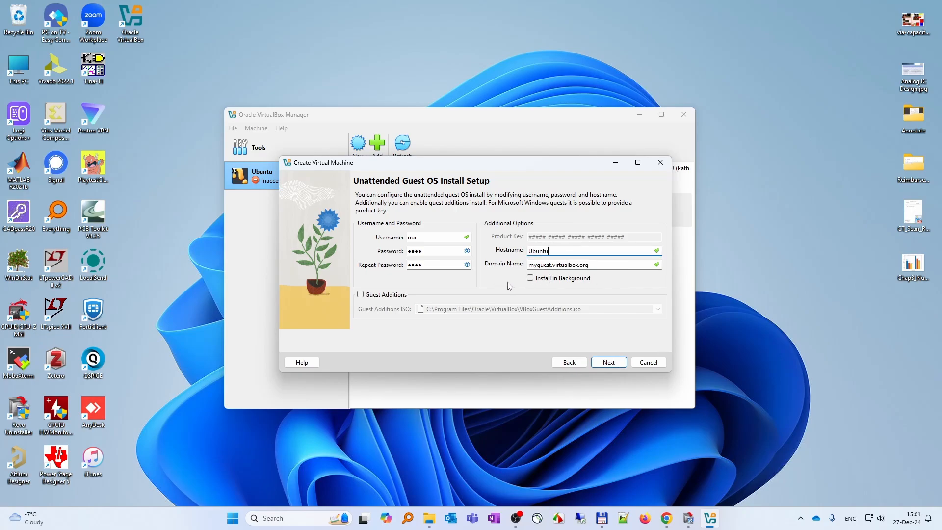
{"action": "mouse_move", "coordinate": [442, 293]}
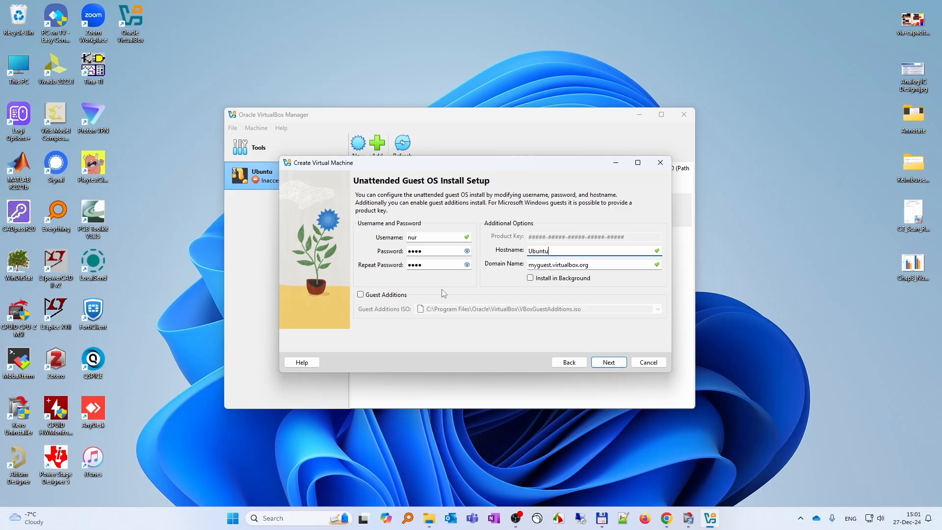
{"action": "mouse_move", "coordinate": [597, 354]}
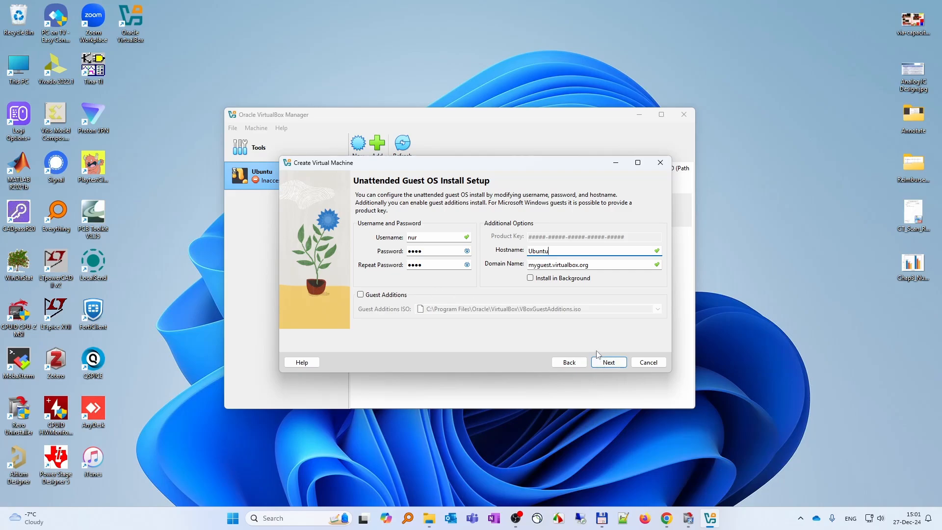
{"action": "left_click", "coordinate": [608, 362]}
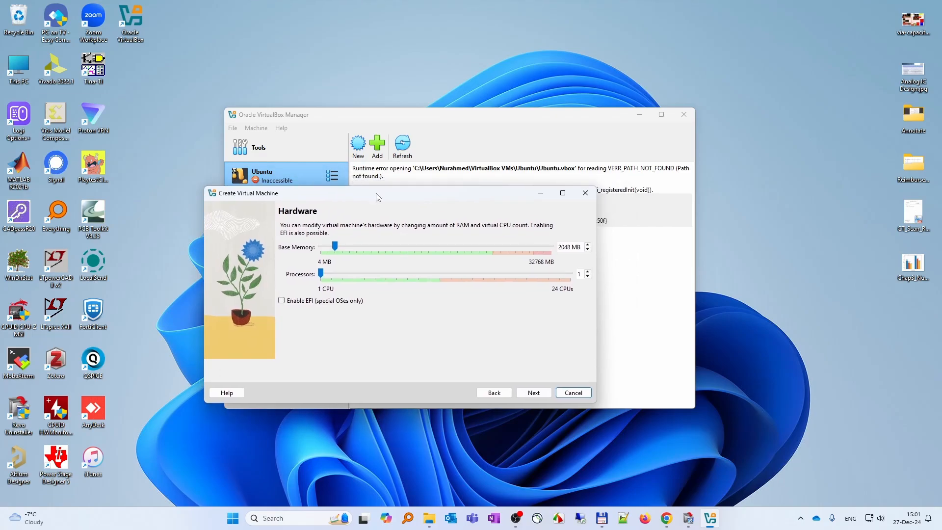
{"action": "mouse_move", "coordinate": [350, 248]}
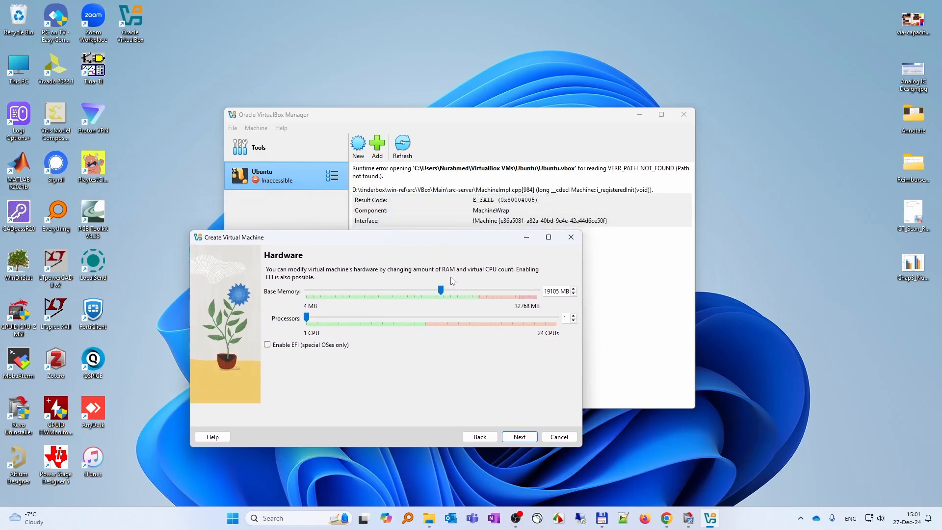
{"action": "mouse_move", "coordinate": [441, 293]}
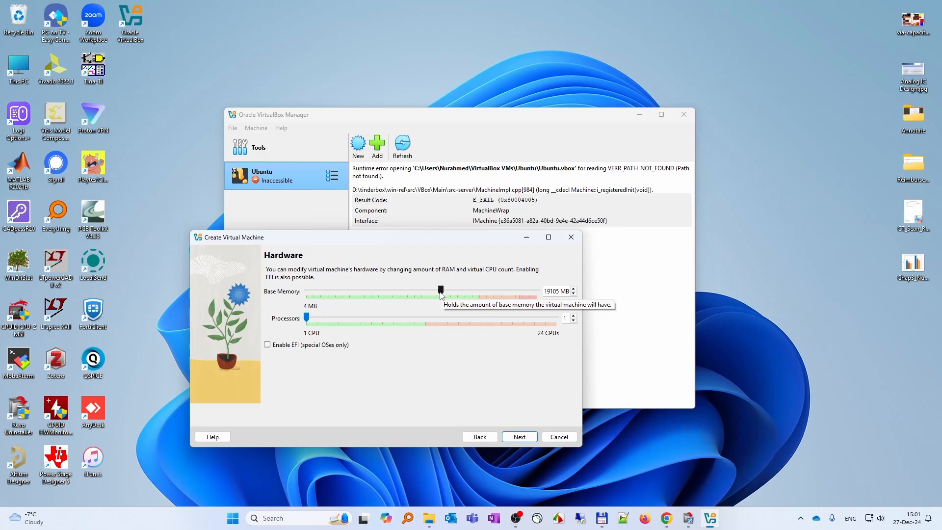
{"action": "mouse_move", "coordinate": [438, 331]}
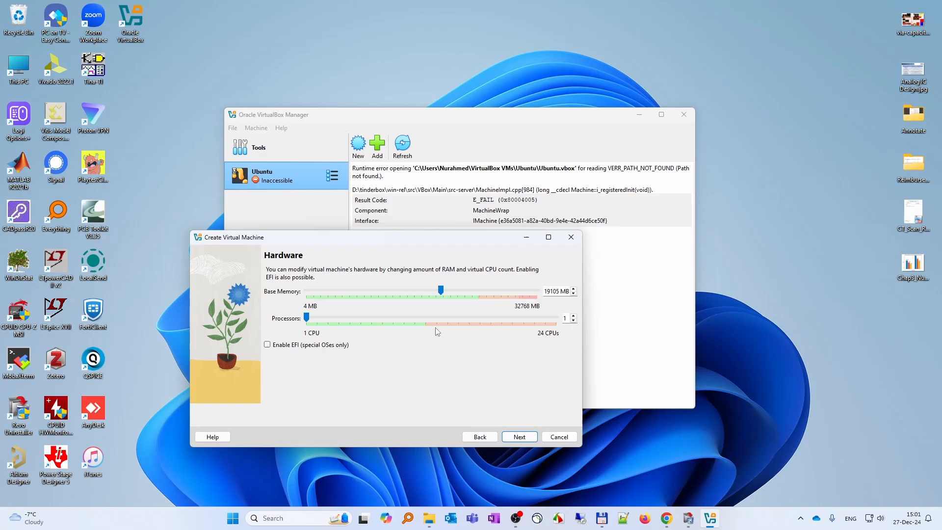
{"action": "mouse_move", "coordinate": [453, 305]}
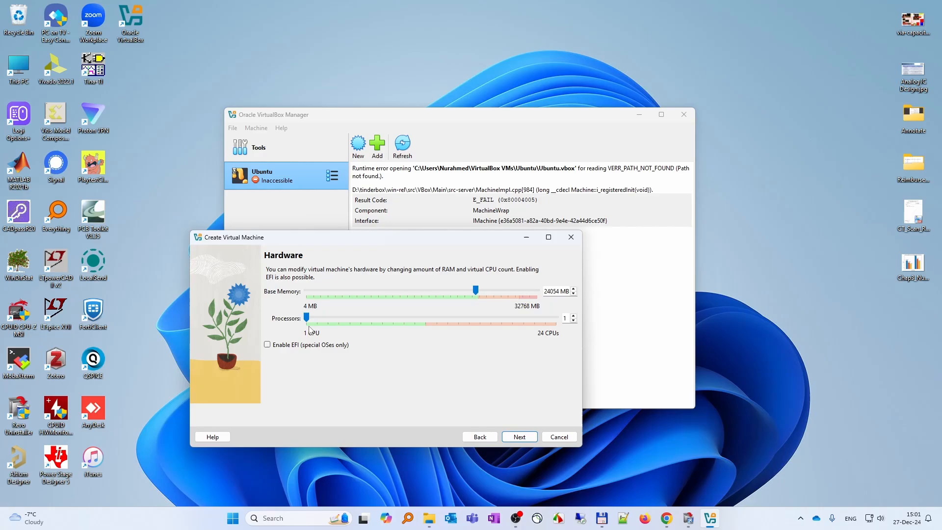
{"action": "mouse_move", "coordinate": [308, 321]}
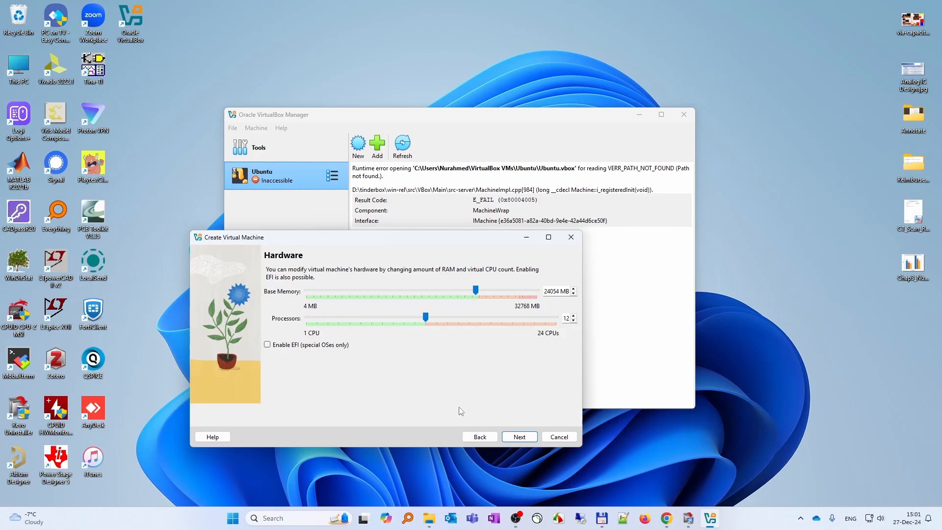
{"action": "mouse_move", "coordinate": [483, 346]}
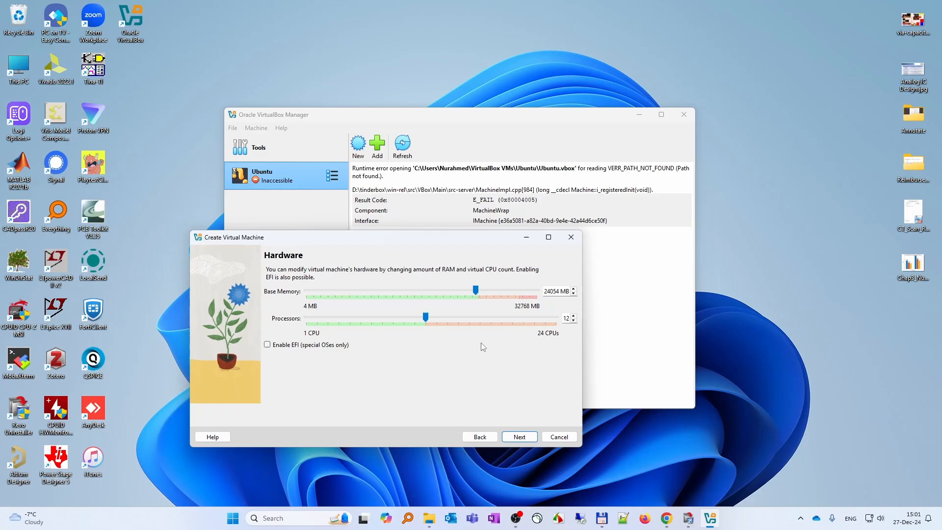
{"action": "mouse_move", "coordinate": [520, 436]}
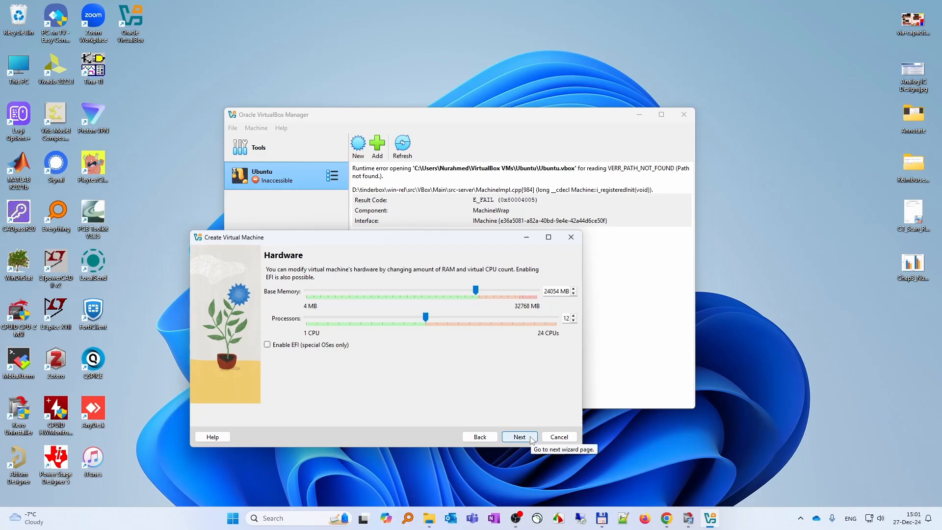
Accept 24054 MB base memory and 12 processors for the new machine.
{"action": "left_click", "coordinate": [518, 437]}
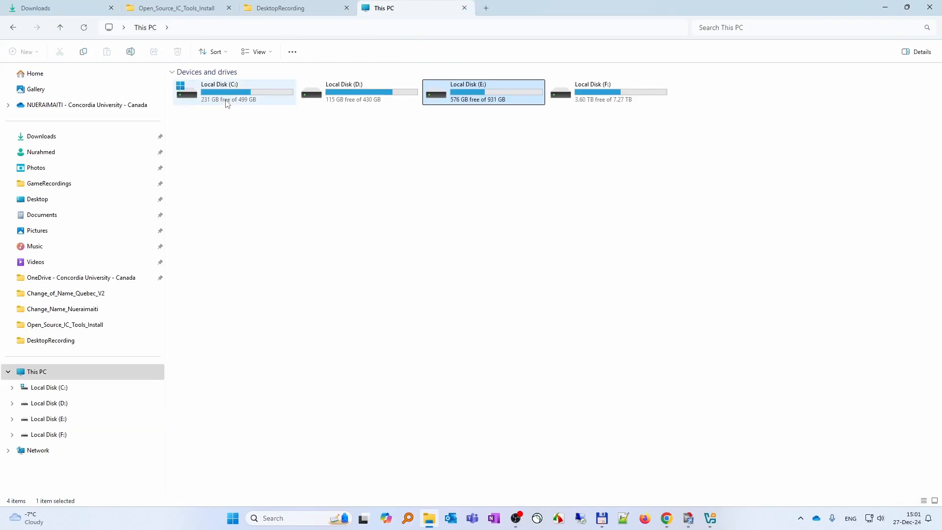
Check Local Disk (C:) free space in This PC, then minimize File Explorer.
{"action": "left_click", "coordinate": [234, 91]}
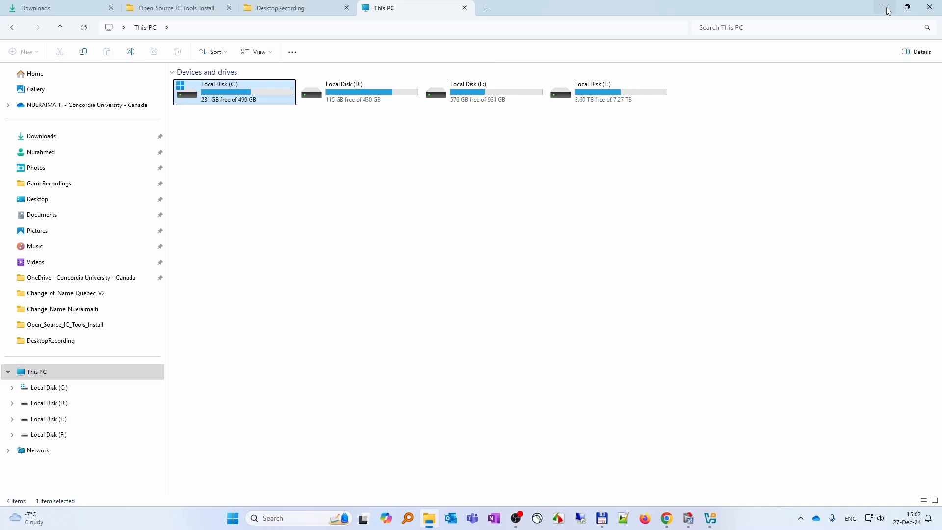
{"action": "left_click", "coordinate": [886, 11]}
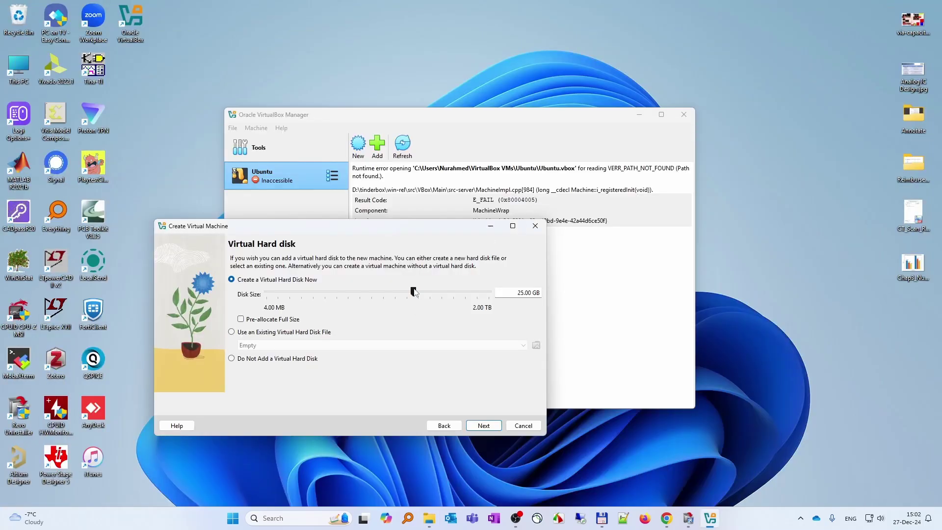
{"action": "mouse_move", "coordinate": [412, 292]}
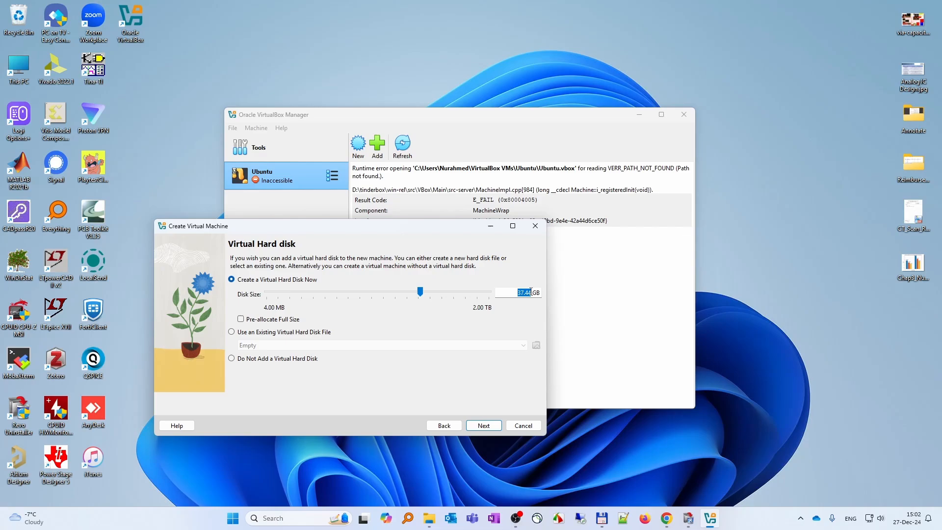
Create a new 100 GB virtual hard disk for the Ubuntu machine.
{"action": "type", "text": "100 GB"}
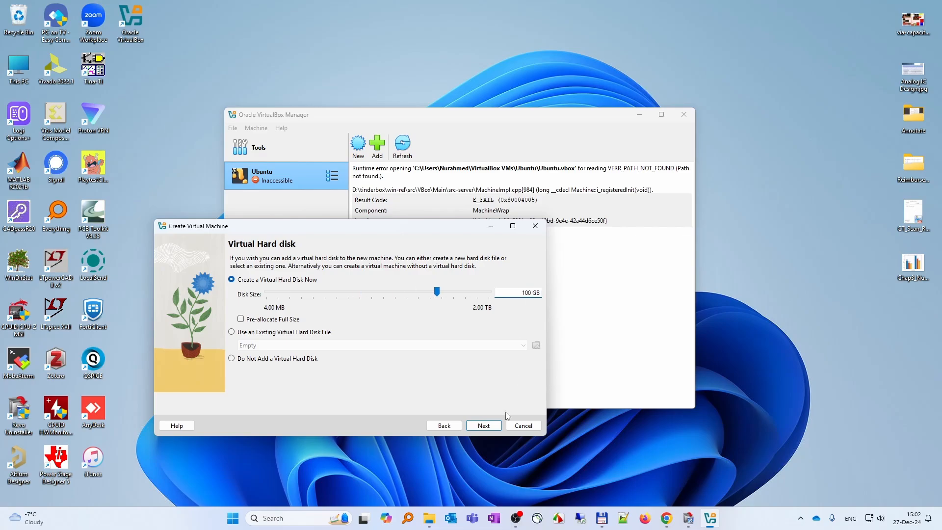
{"action": "mouse_move", "coordinate": [481, 411]}
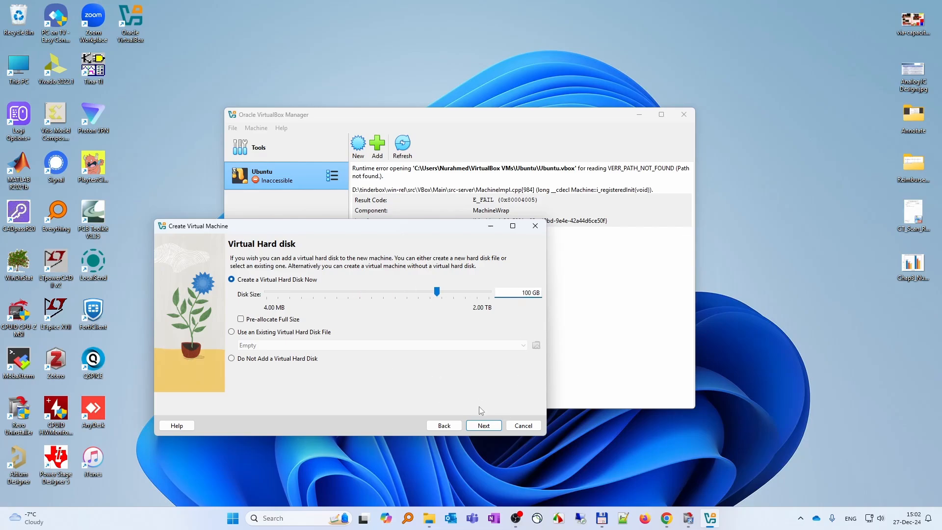
{"action": "left_click", "coordinate": [483, 425]}
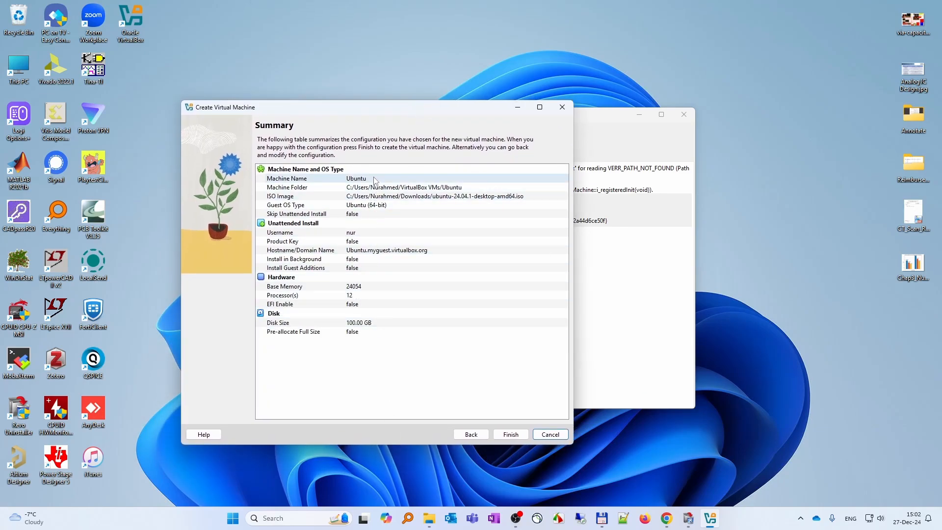
{"action": "mouse_move", "coordinate": [374, 263]}
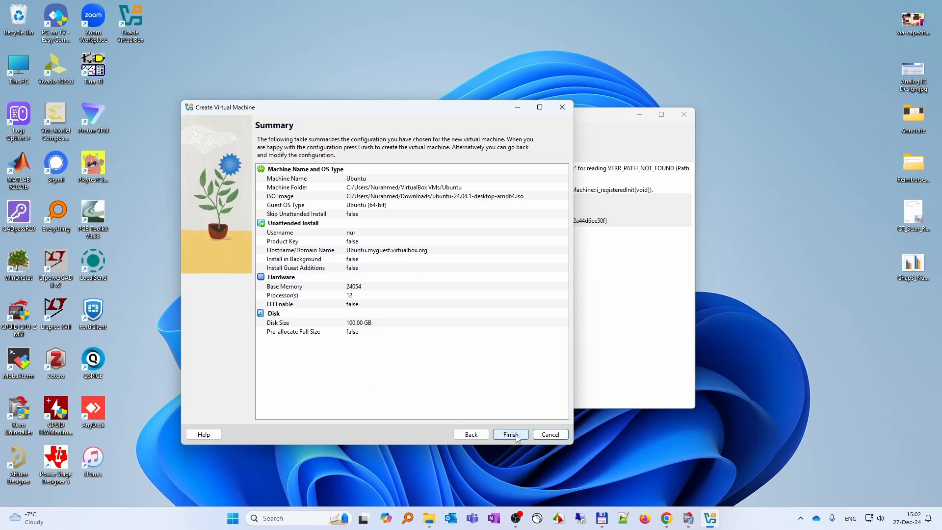
Finish the wizard to create the Ubuntu VM with 100 GB disk, 24054 MB memory, 12 CPUs.
{"action": "left_click", "coordinate": [509, 434]}
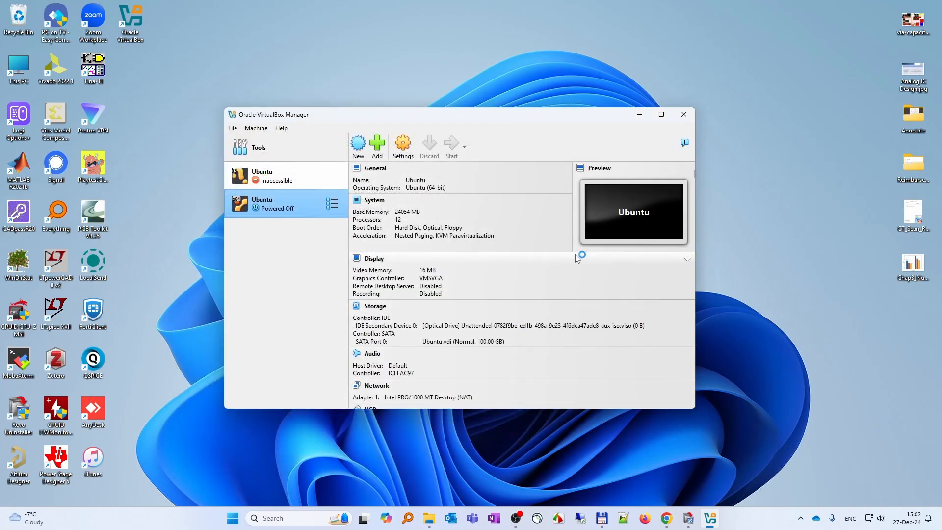
Start the new Ubuntu VM and let it boot to nur's login screen.
{"action": "left_click", "coordinate": [451, 147]}
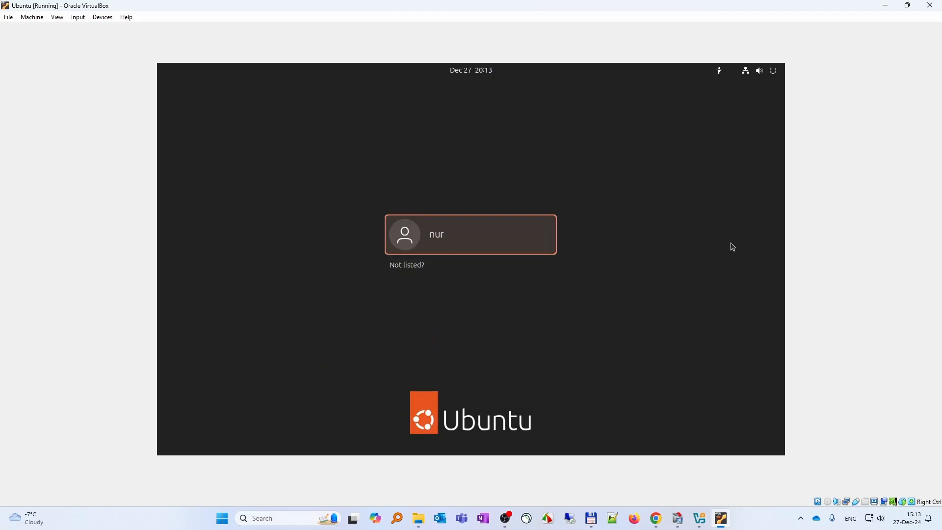
Select user nur, enter the password, and log in to the desktop.
{"action": "left_click", "coordinate": [471, 235]}
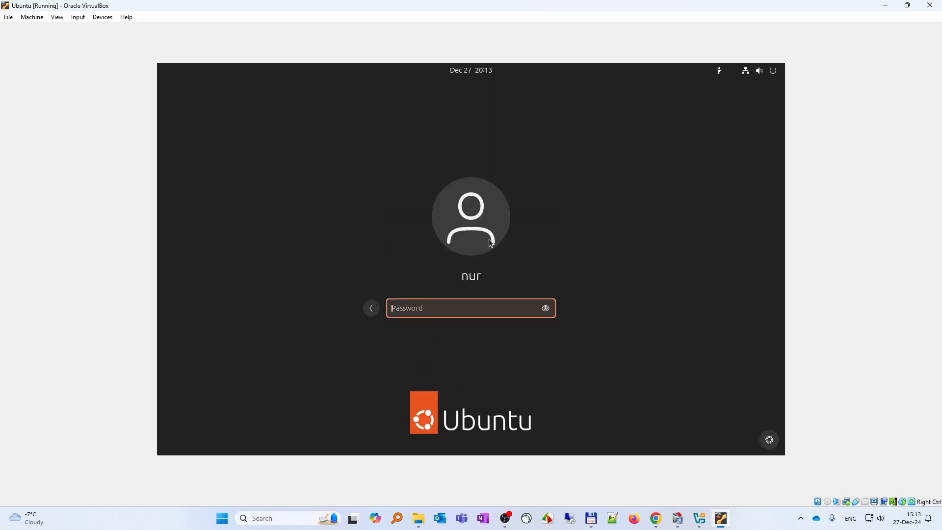
{"action": "mouse_move", "coordinate": [439, 308]}
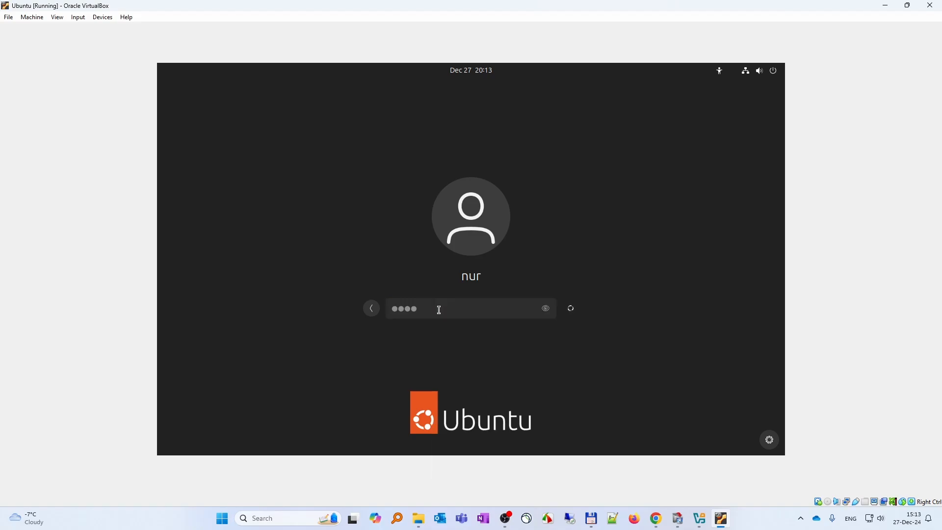
{"action": "key", "text": "numlock"}
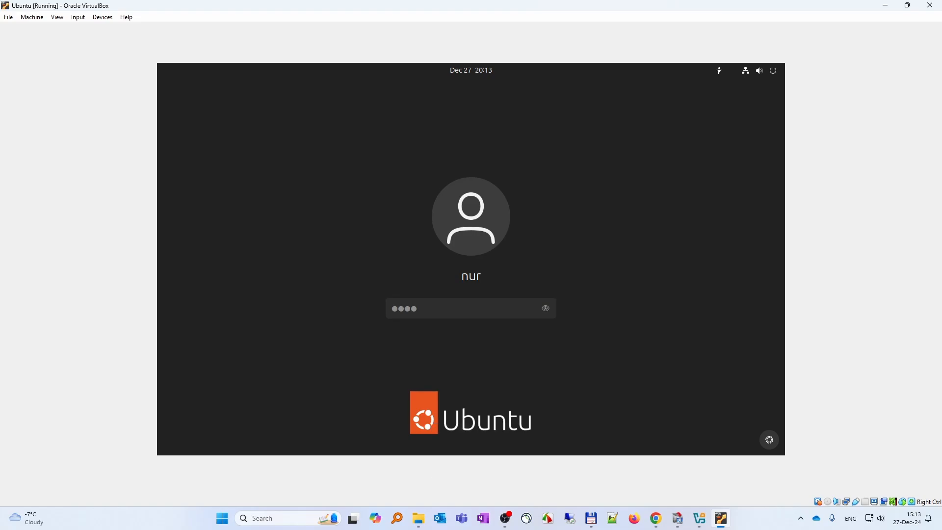
{"action": "key", "text": "Return"}
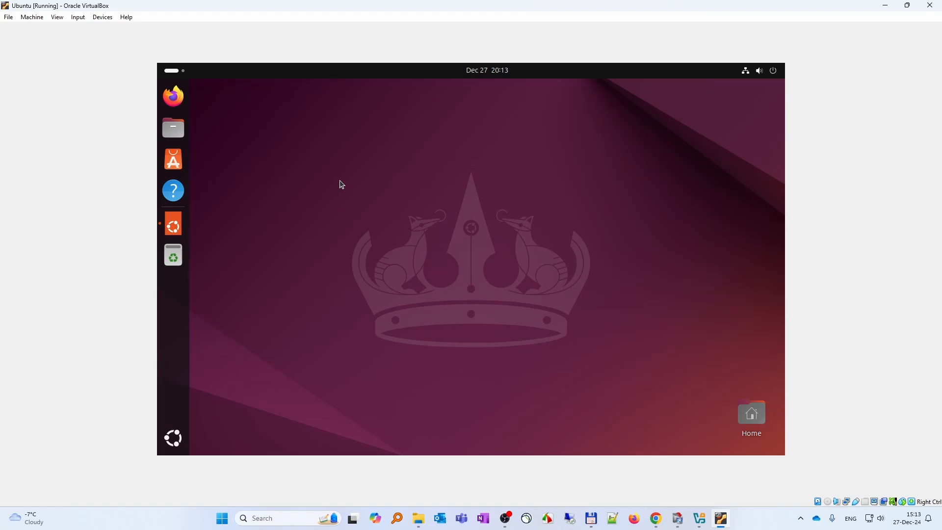
Advance the Welcome to Ubuntu wizard, glancing at the release changelog and closing the browser.
{"action": "left_click", "coordinate": [173, 224]}
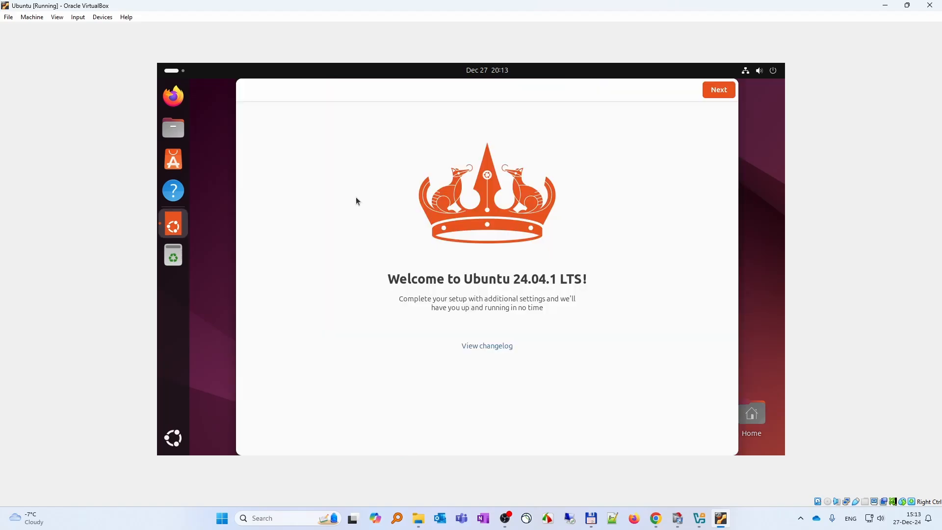
{"action": "mouse_move", "coordinate": [397, 226]}
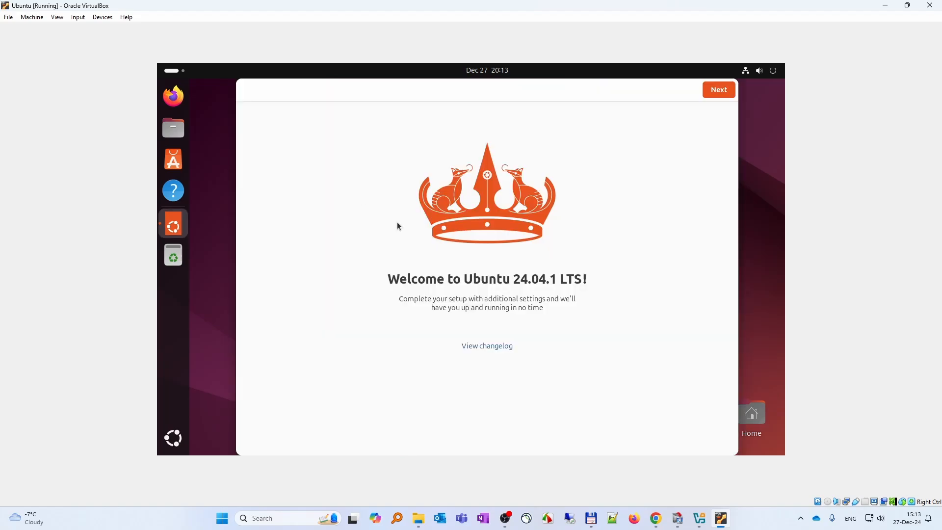
{"action": "mouse_move", "coordinate": [487, 295]}
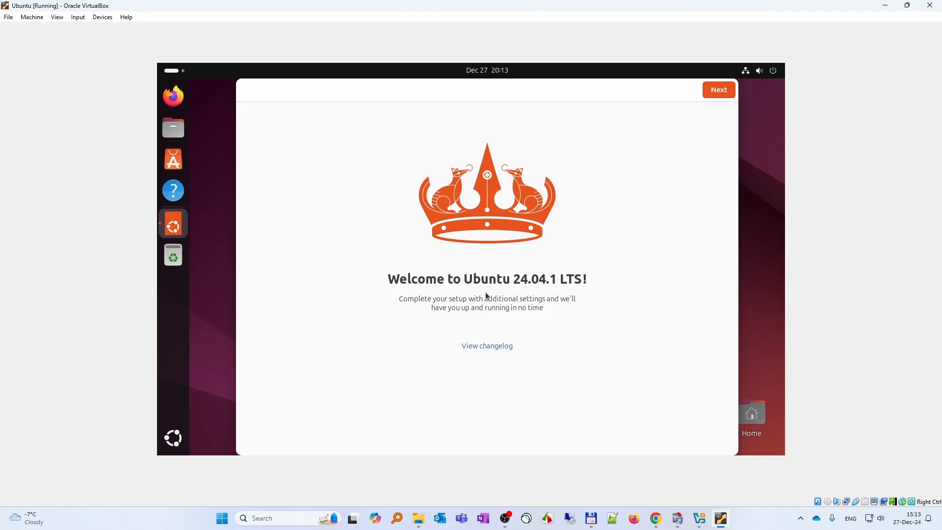
{"action": "mouse_move", "coordinate": [533, 291]}
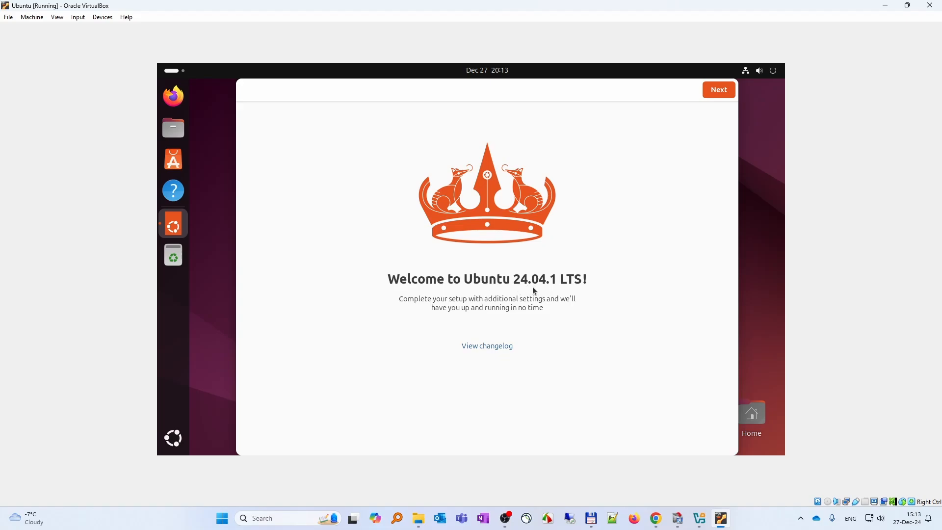
{"action": "mouse_move", "coordinate": [555, 289]}
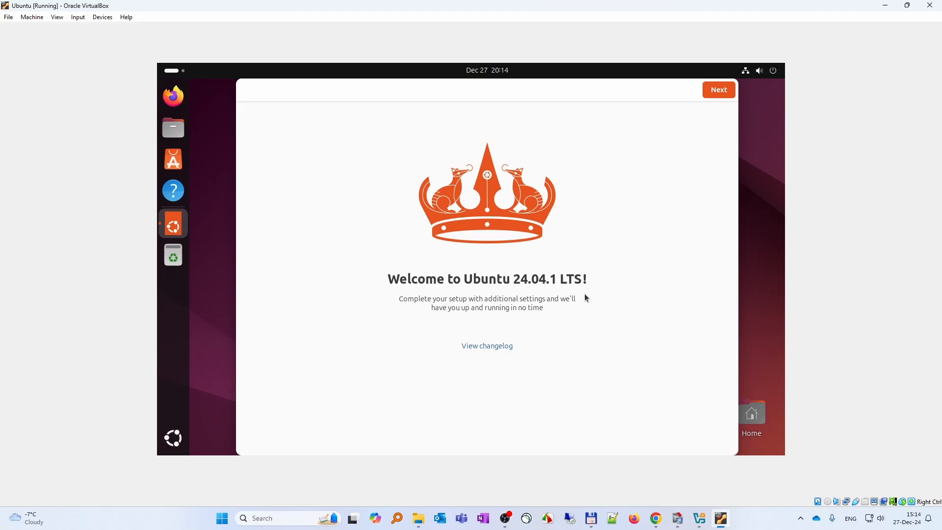
{"action": "mouse_move", "coordinate": [580, 288]}
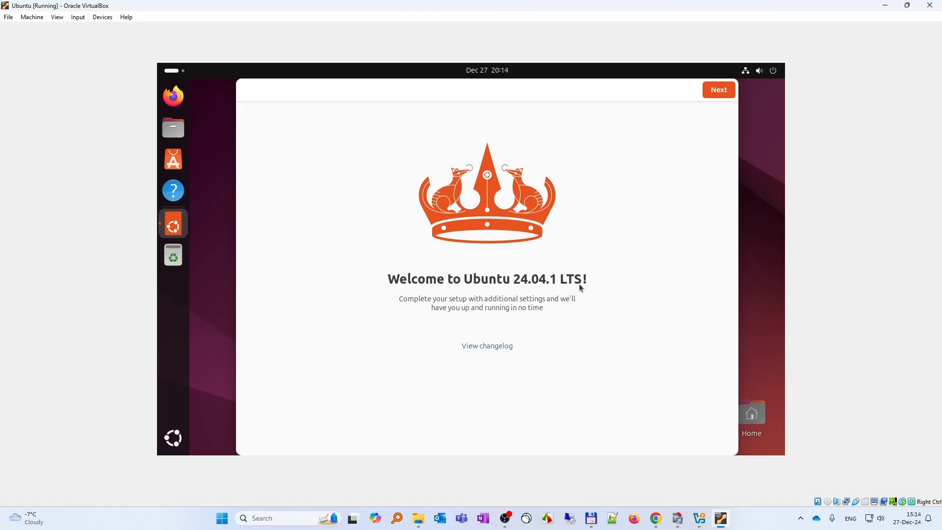
{"action": "mouse_move", "coordinate": [487, 351]}
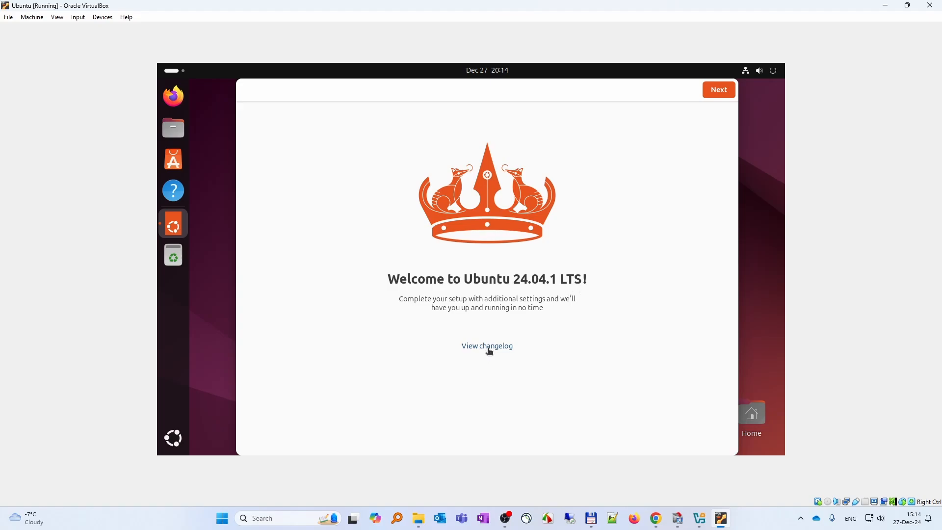
{"action": "left_click", "coordinate": [487, 346]}
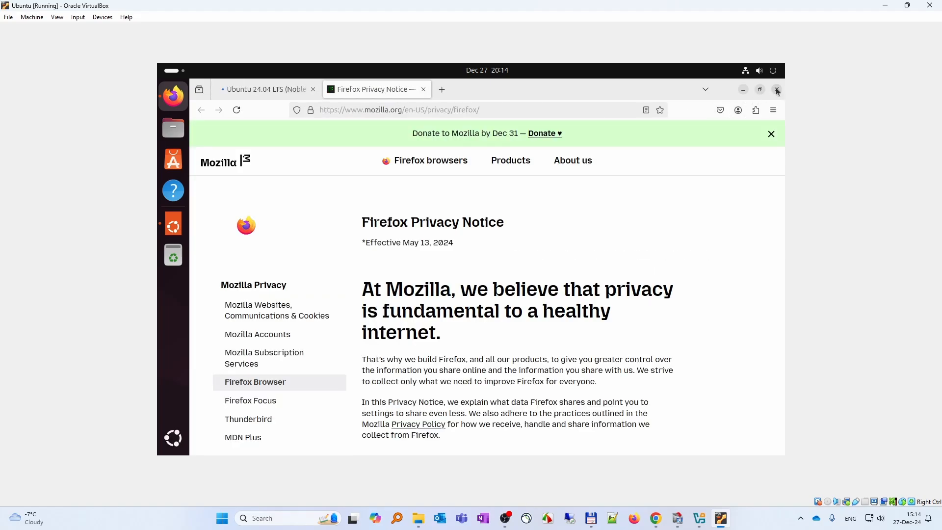
{"action": "left_click", "coordinate": [777, 89]}
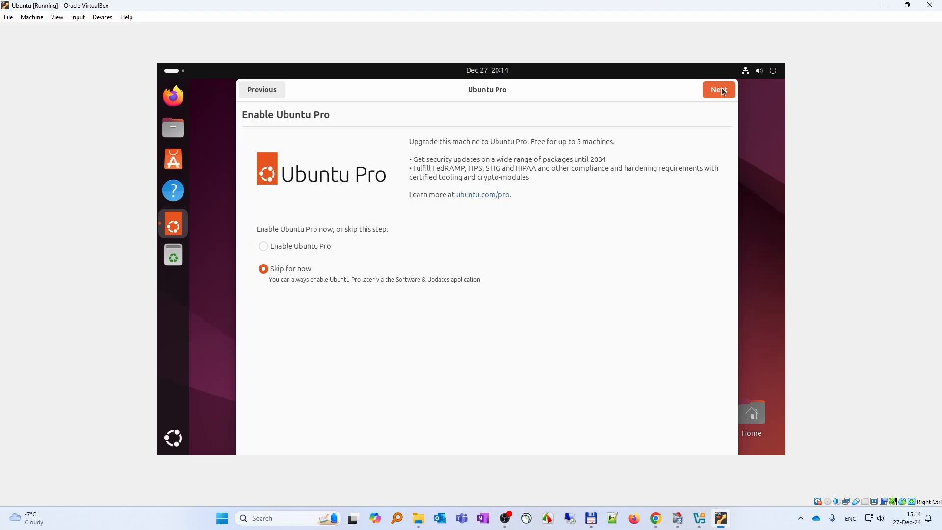
Skip Ubuntu Pro, choose not to share system data, and finish the setup.
{"action": "left_click", "coordinate": [719, 89]}
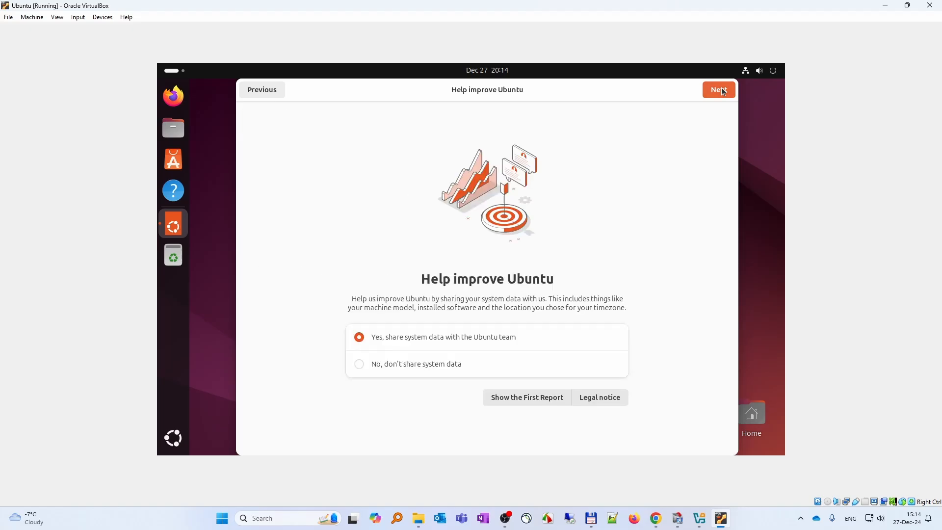
{"action": "left_click", "coordinate": [358, 364]}
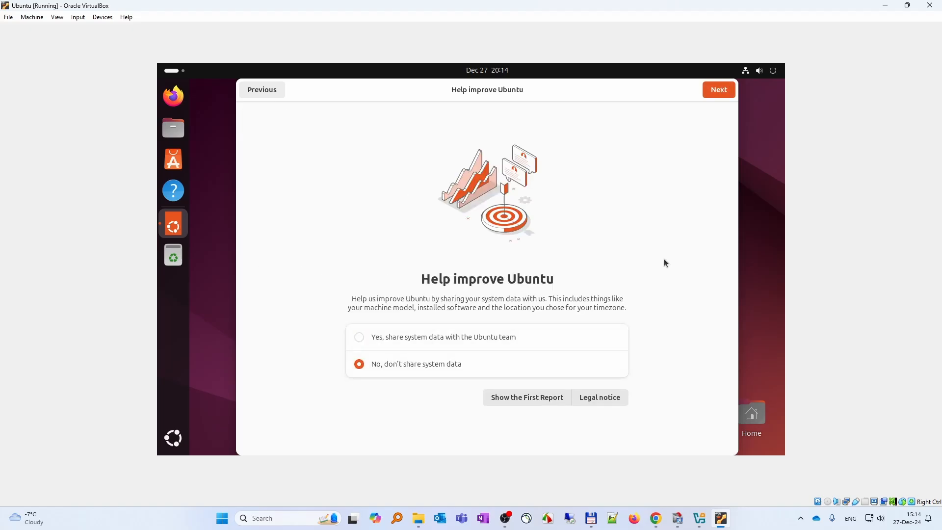
{"action": "left_click", "coordinate": [718, 89]}
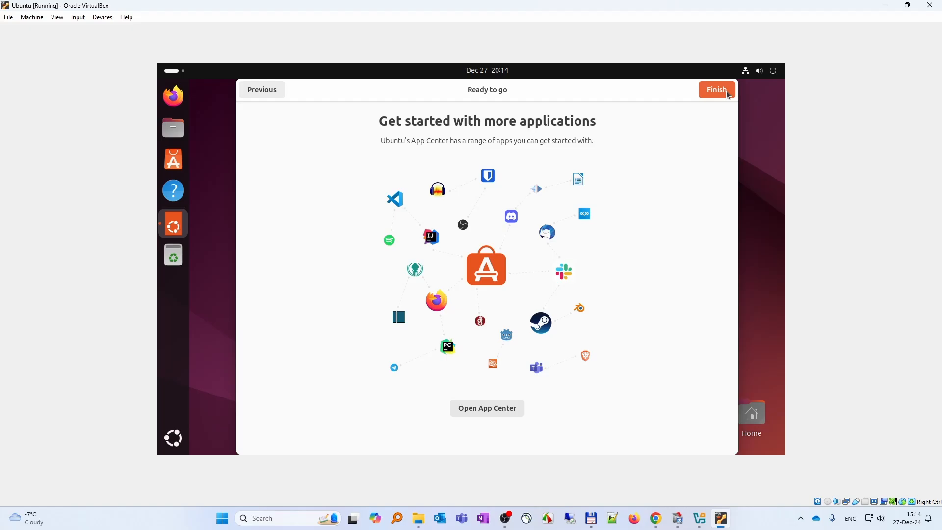
{"action": "left_click", "coordinate": [715, 90]}
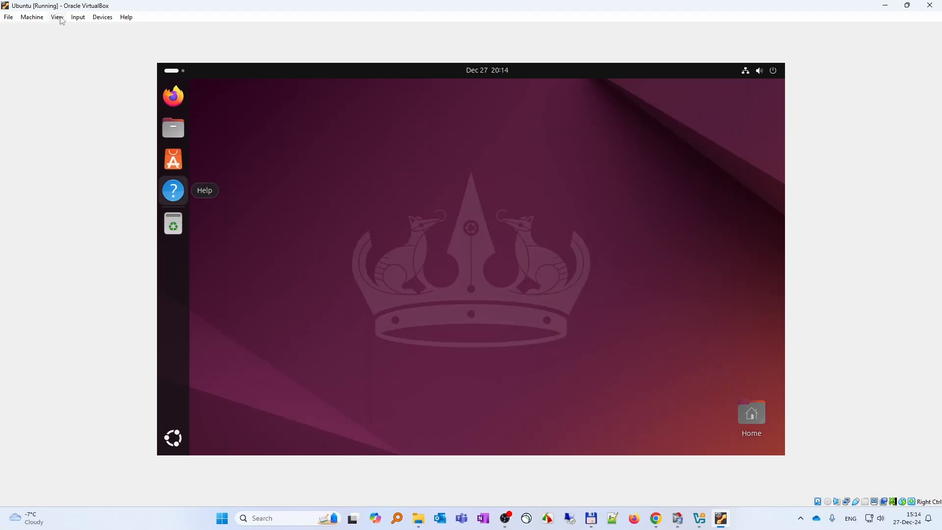
{"action": "left_click", "coordinate": [56, 17]}
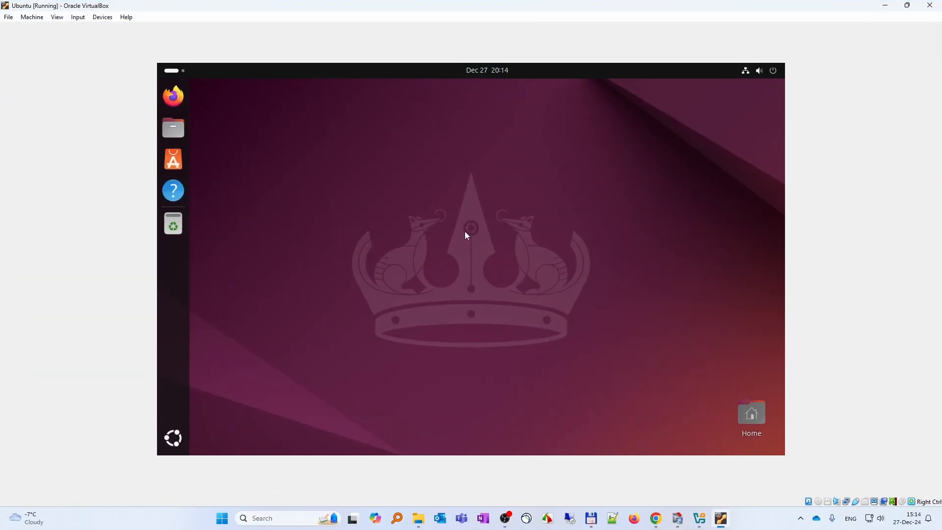
{"action": "mouse_move", "coordinate": [481, 238]}
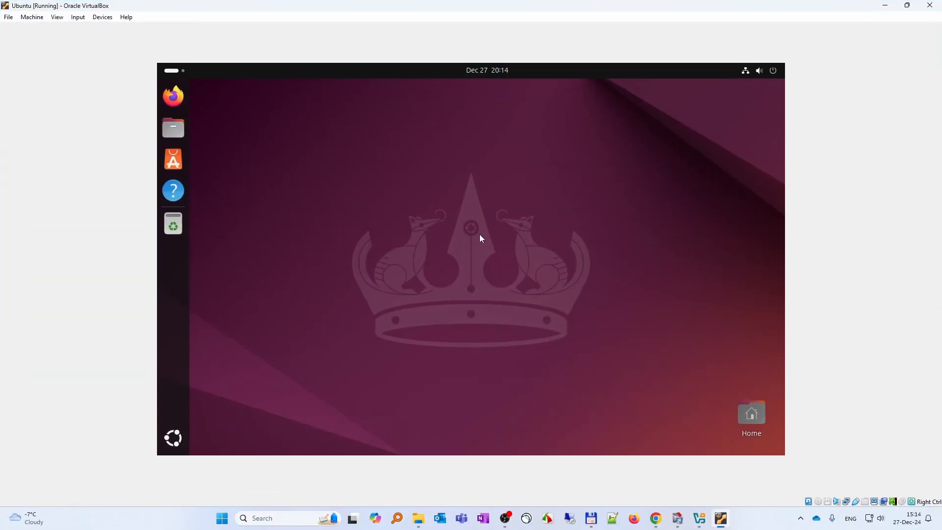
Apply and keep 1920 × 1080 (16:9) in desktop Display Settings, then close Settings.
{"action": "right_click", "coordinate": [472, 238]}
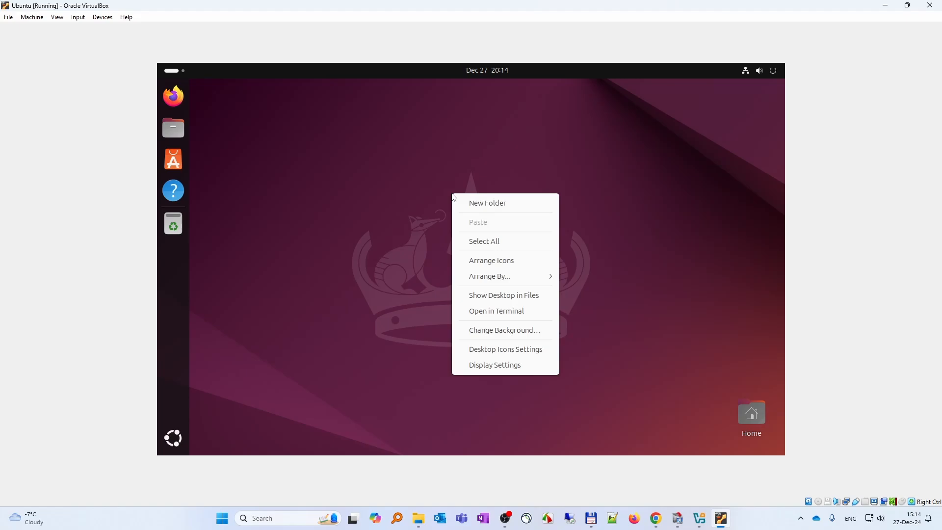
{"action": "mouse_move", "coordinate": [505, 311]}
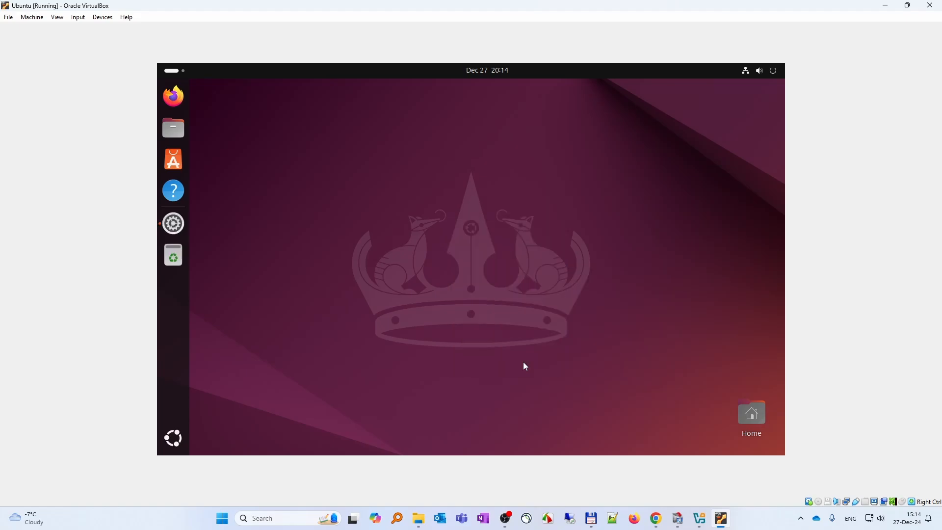
{"action": "left_click", "coordinate": [173, 223]}
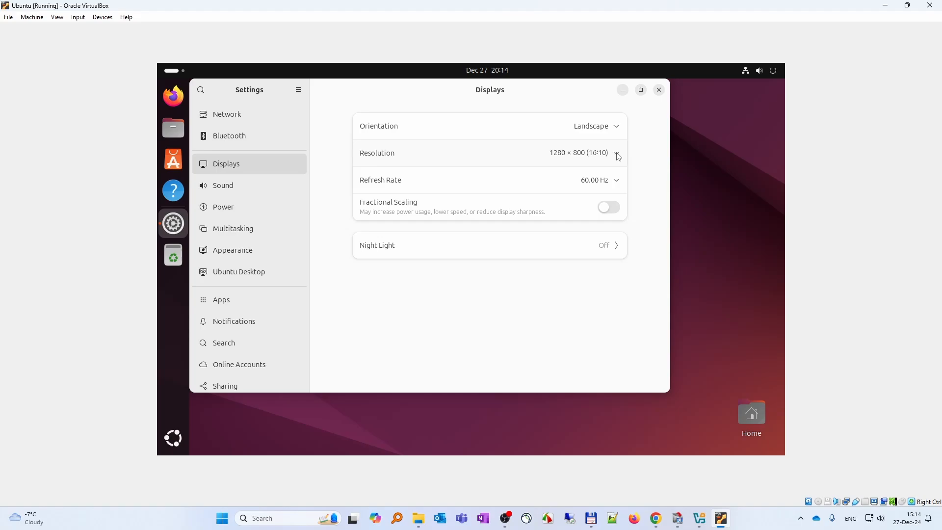
{"action": "left_click", "coordinate": [615, 152]}
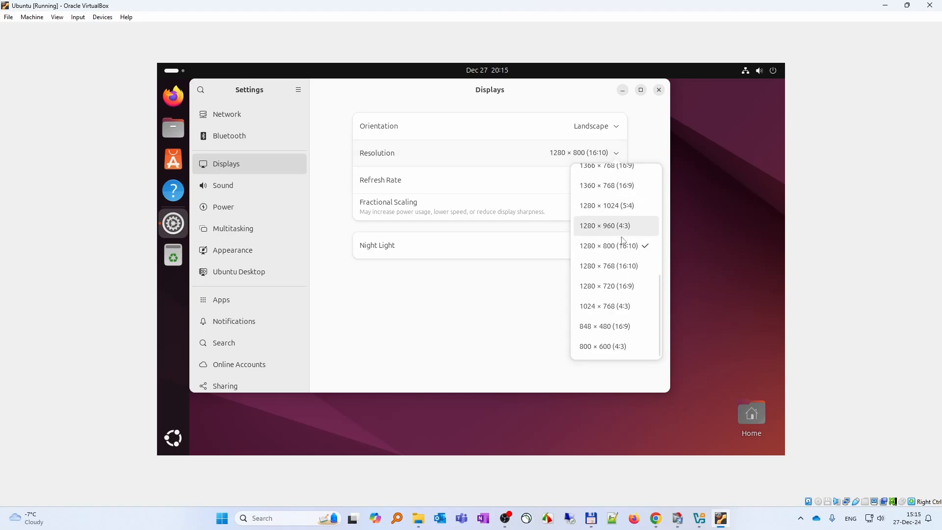
{"action": "mouse_move", "coordinate": [626, 239]}
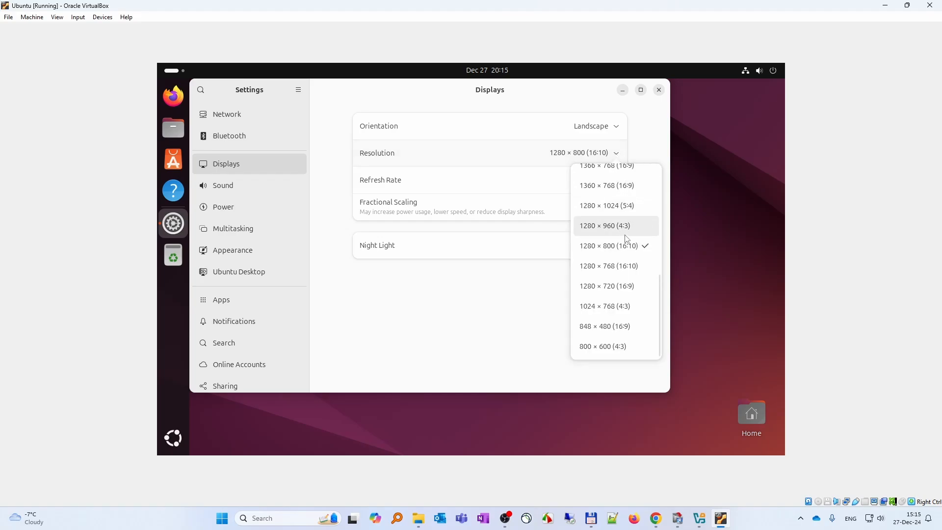
{"action": "scroll", "scroll_direction": "up", "scroll_amount": 3}
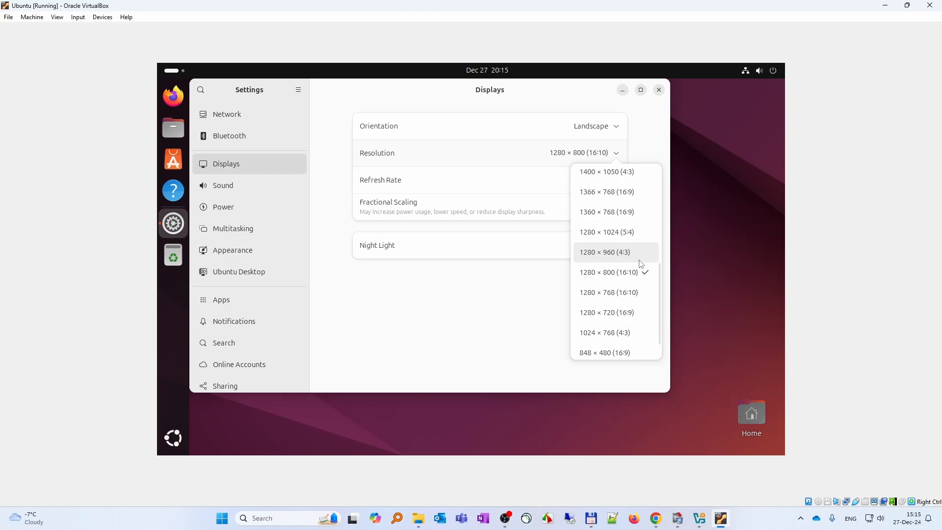
{"action": "scroll", "scroll_direction": "up", "scroll_amount": 3}
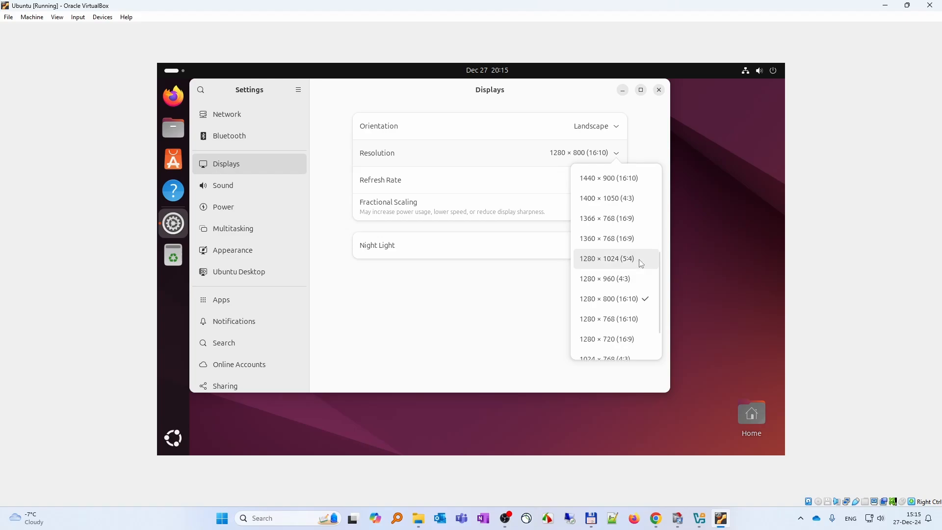
{"action": "scroll", "scroll_direction": "up", "scroll_amount": 3}
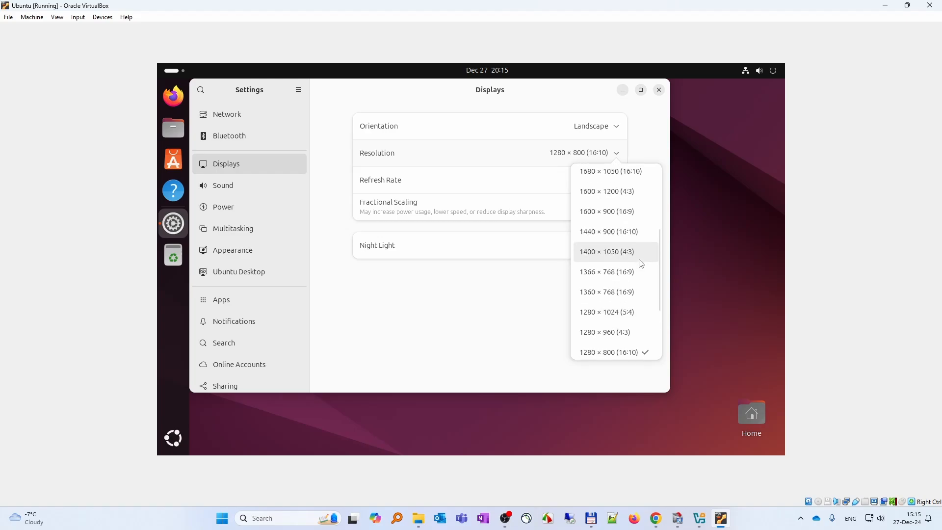
{"action": "scroll", "scroll_direction": "up", "scroll_amount": 3}
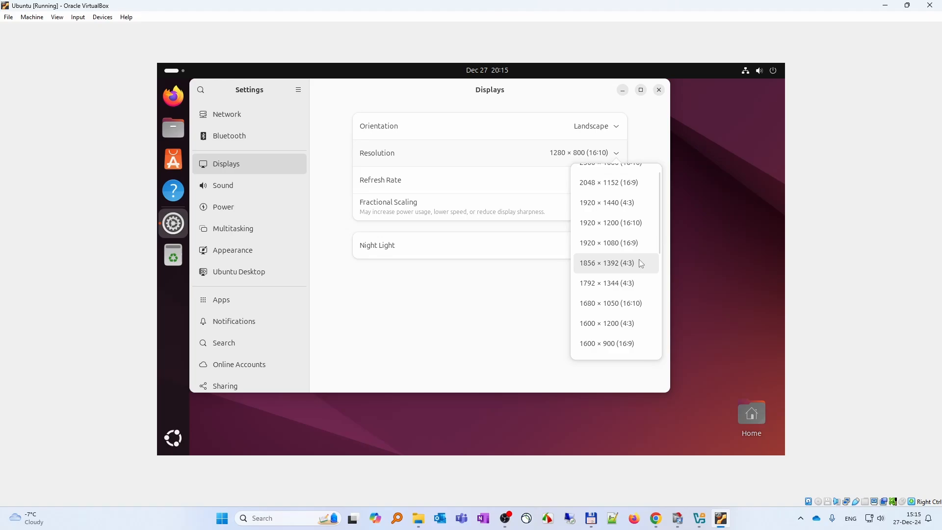
{"action": "scroll", "scroll_direction": "up", "scroll_amount": 3}
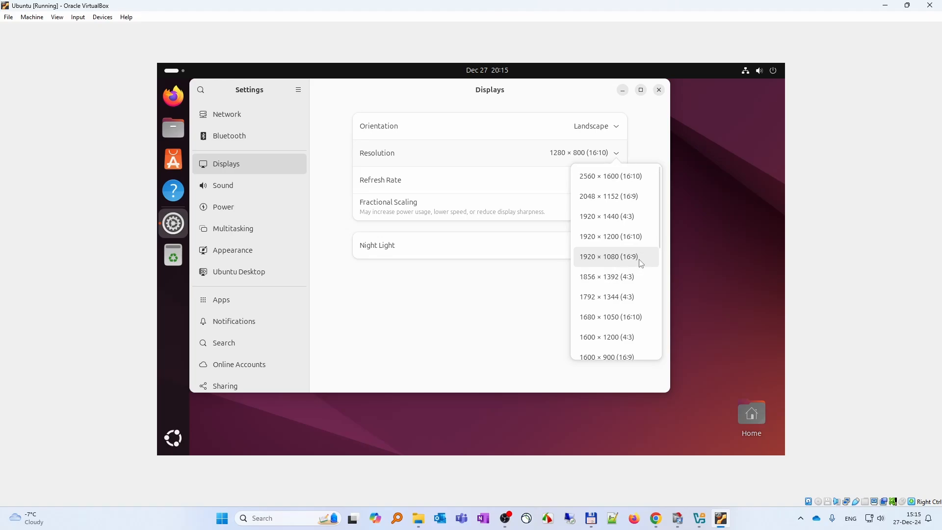
{"action": "left_click", "coordinate": [607, 257]}
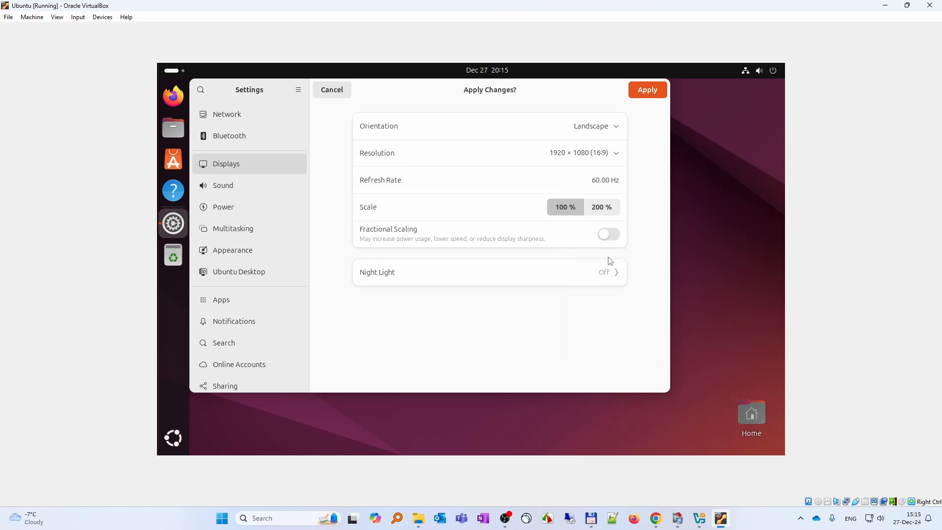
{"action": "left_click", "coordinate": [647, 90]}
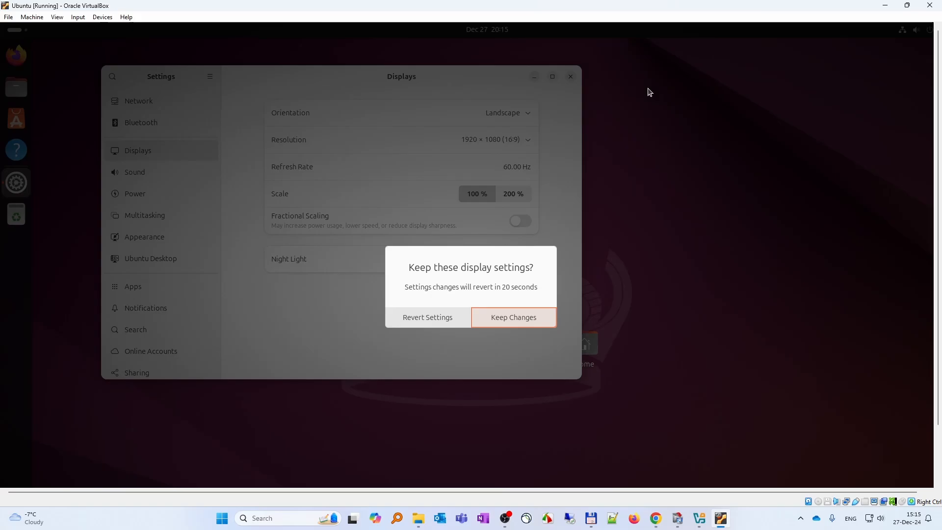
{"action": "left_click", "coordinate": [512, 317]}
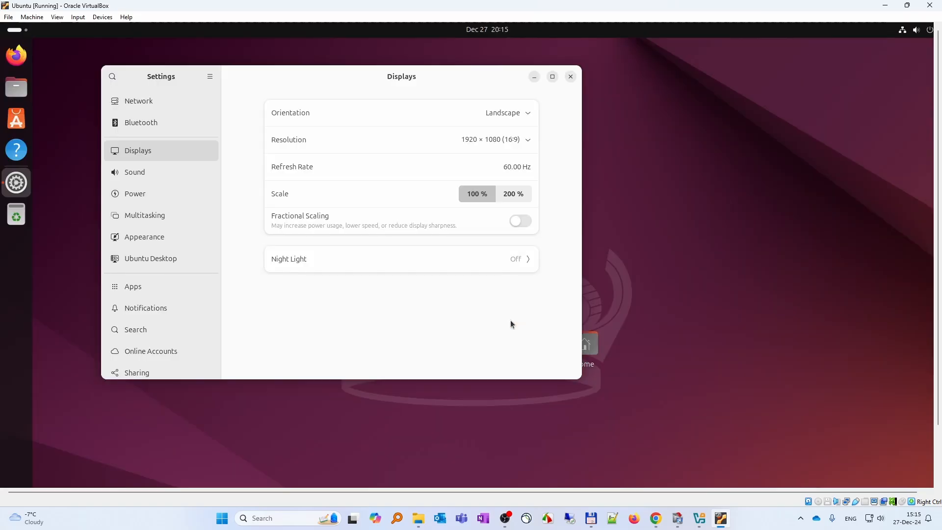
{"action": "mouse_move", "coordinate": [500, 122]}
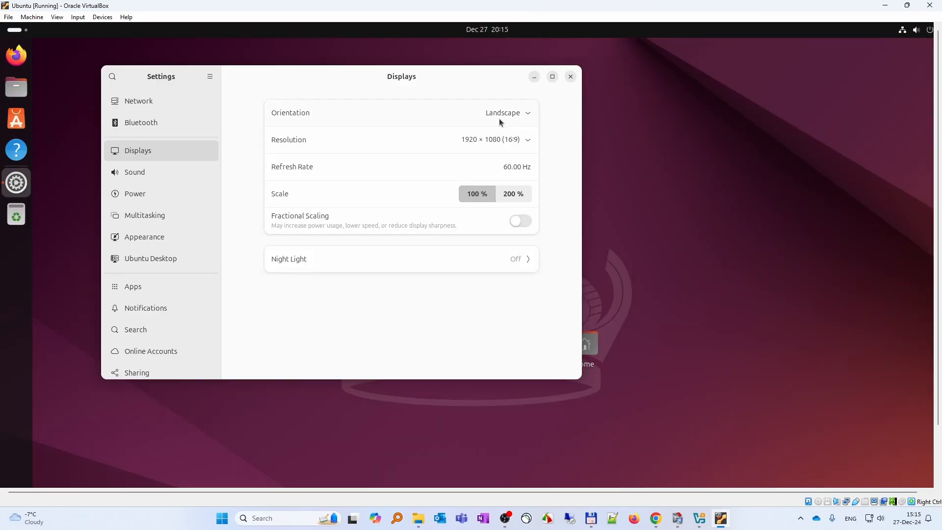
{"action": "left_click", "coordinate": [568, 76]}
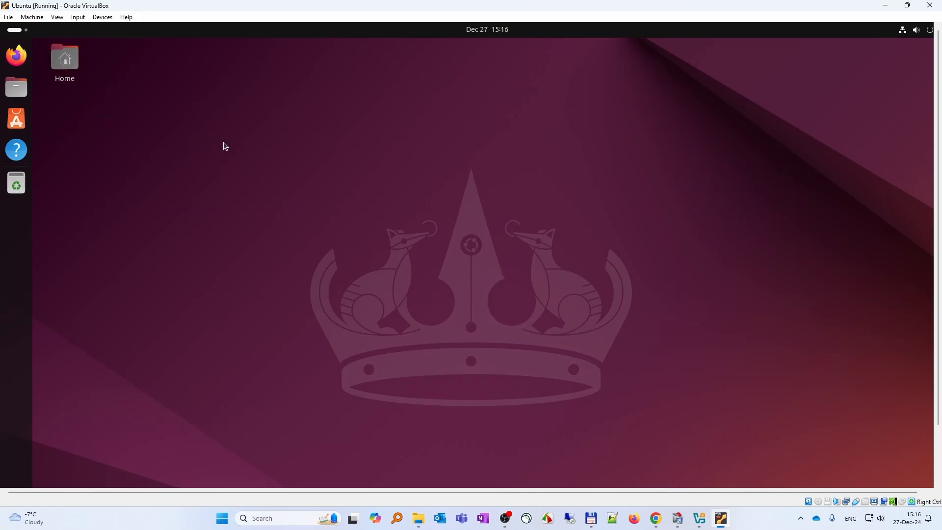
{"action": "mouse_move", "coordinate": [251, 137]}
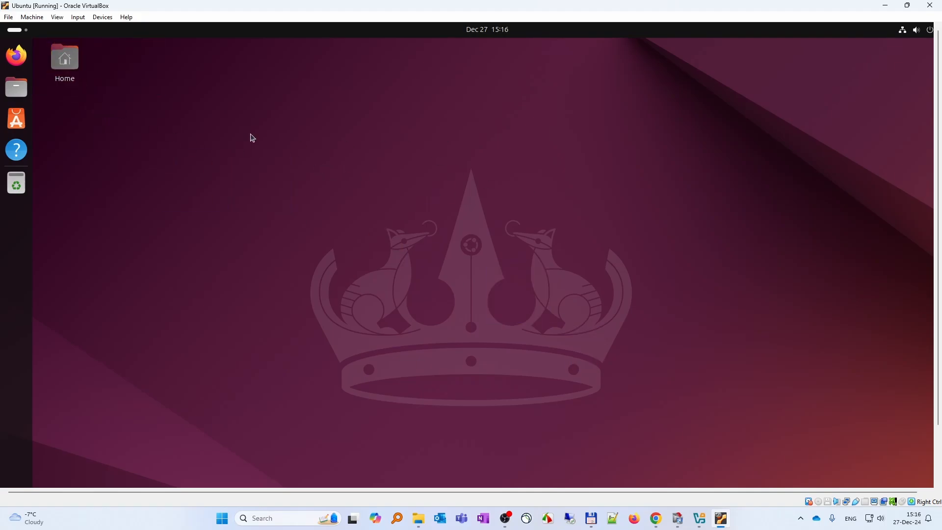
Switch the Ubuntu VM window to Full-screen Mode from VirtualBox's View menu.
{"action": "left_click", "coordinate": [56, 17]}
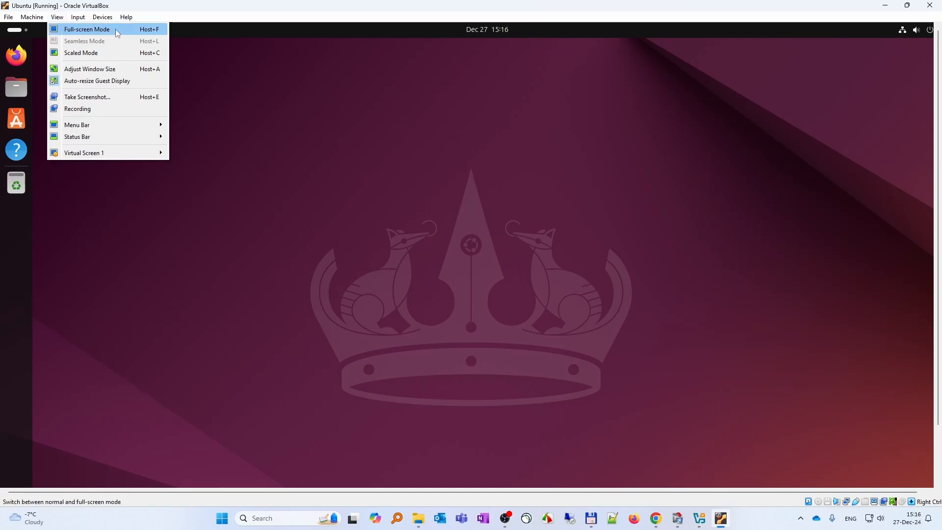
{"action": "mouse_move", "coordinate": [285, 95]}
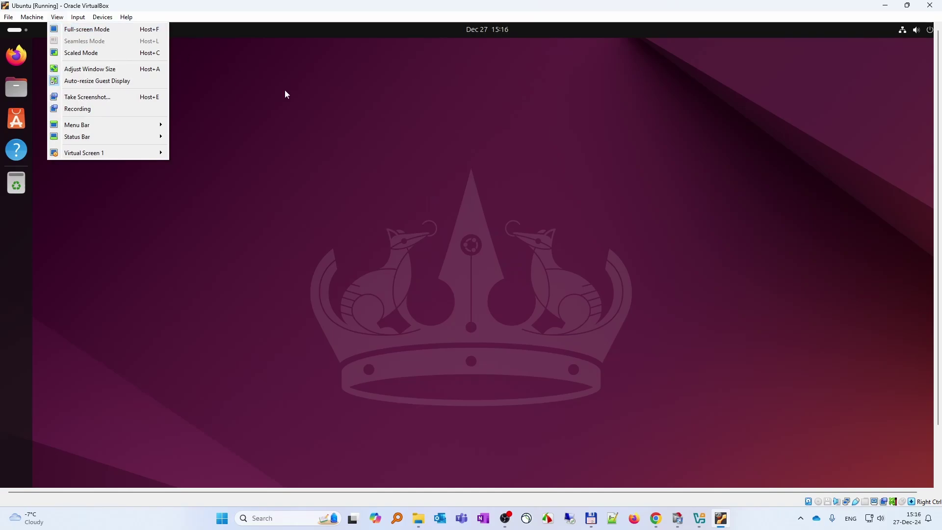
{"action": "left_click", "coordinate": [261, 177]}
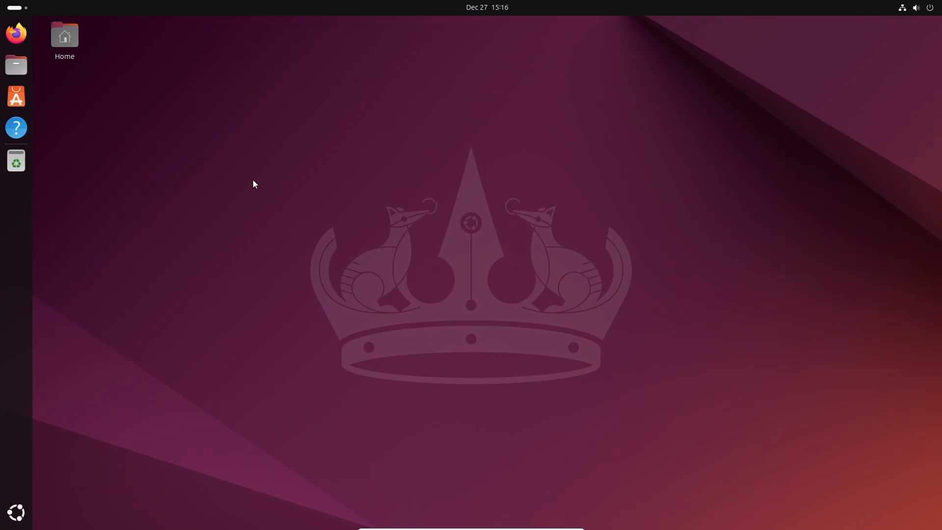
{"action": "mouse_move", "coordinate": [93, 179]}
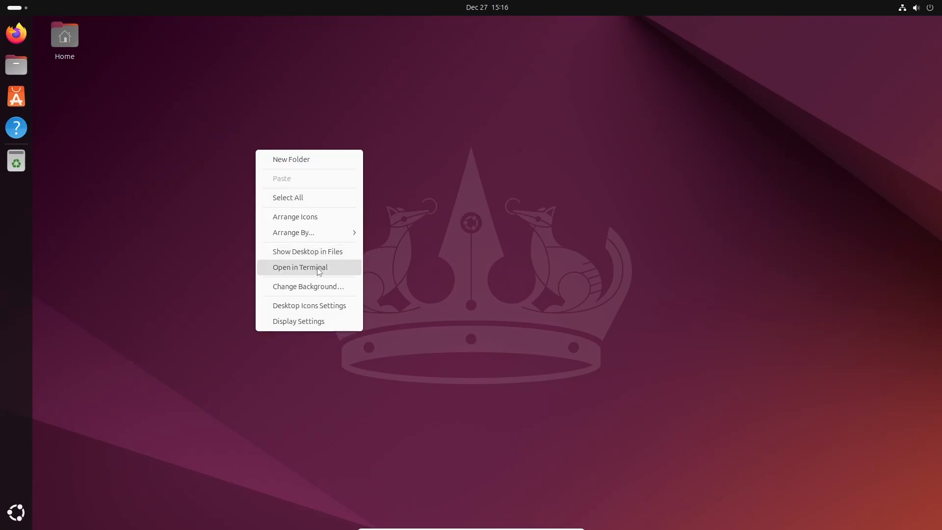
Open Terminal from the desktop, pin it to the dash, and dismiss the notification.
{"action": "left_click", "coordinate": [299, 267]}
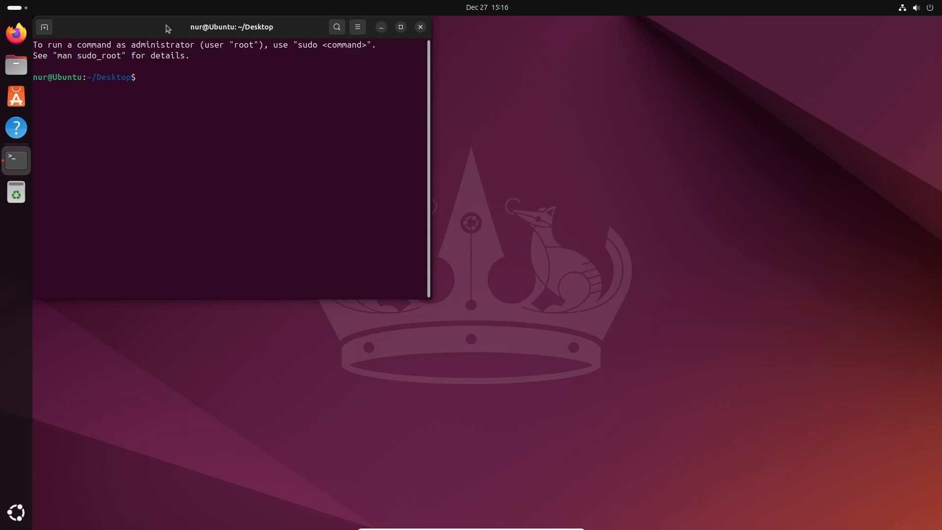
{"action": "right_click", "coordinate": [16, 159]}
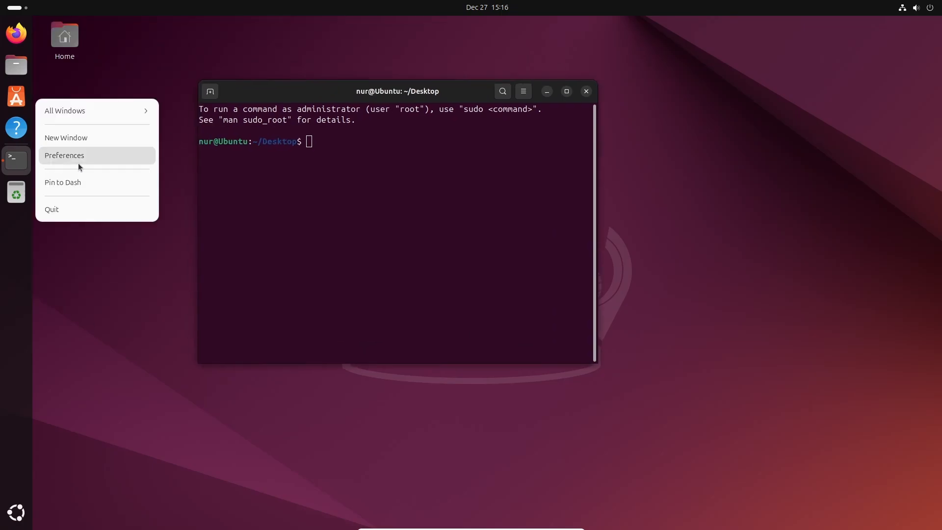
{"action": "mouse_move", "coordinate": [93, 135]}
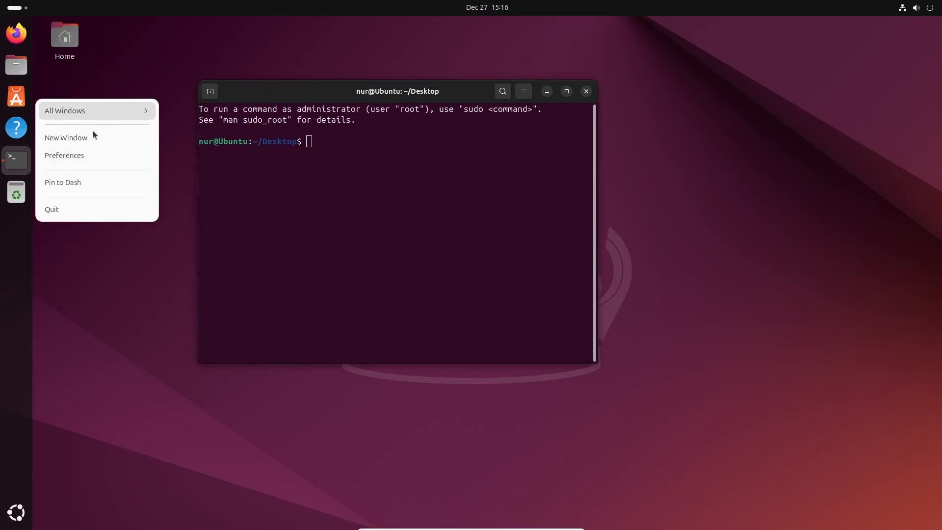
{"action": "left_click", "coordinate": [62, 182]}
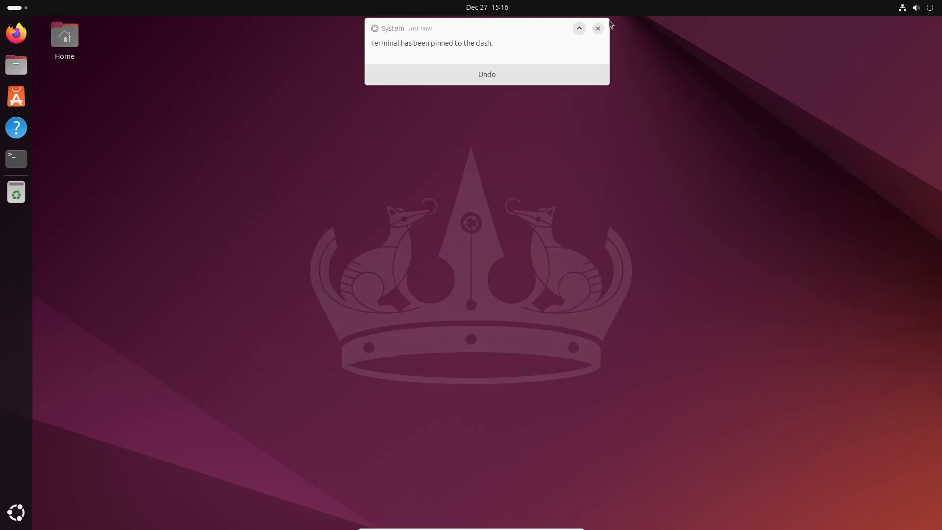
{"action": "left_click", "coordinate": [597, 29]}
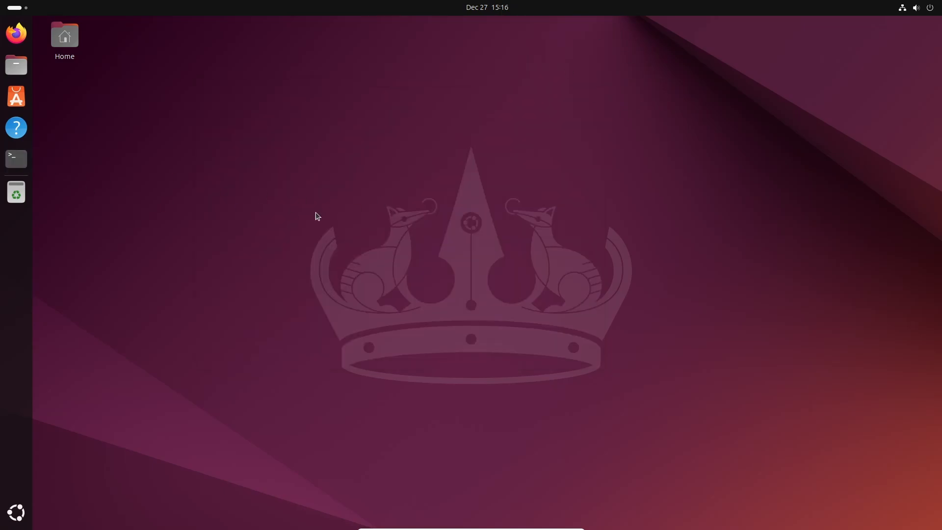
{"action": "left_click", "coordinate": [15, 158]}
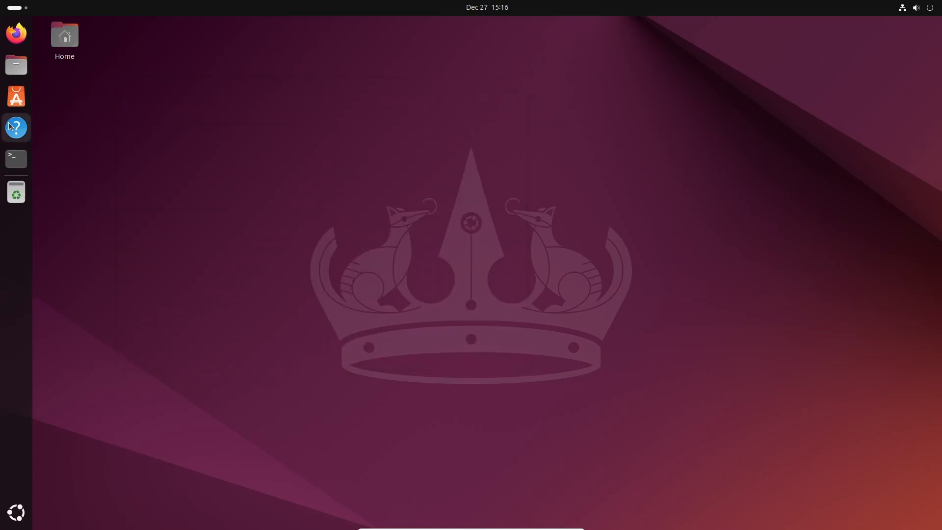
{"action": "mouse_move", "coordinate": [16, 64]}
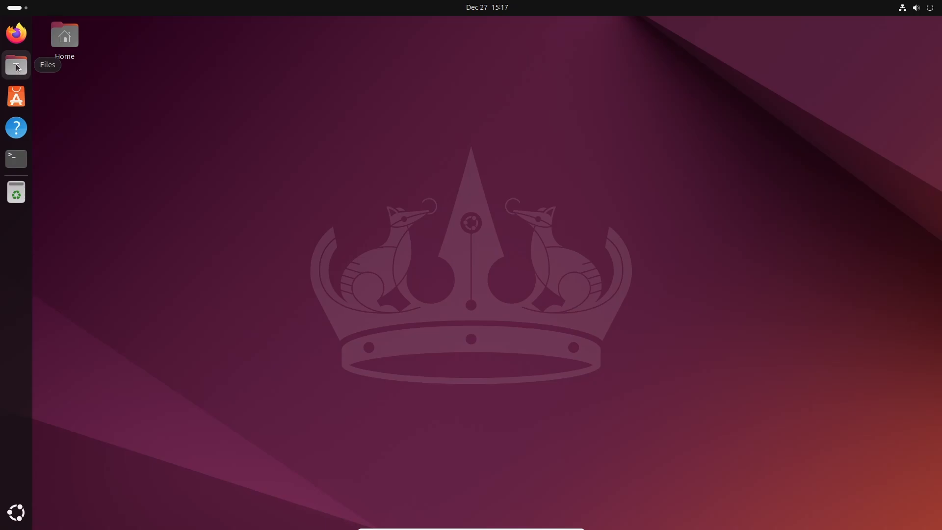
Unpin App Center from the dash, then open and close the top-right system menu.
{"action": "right_click", "coordinate": [16, 65]}
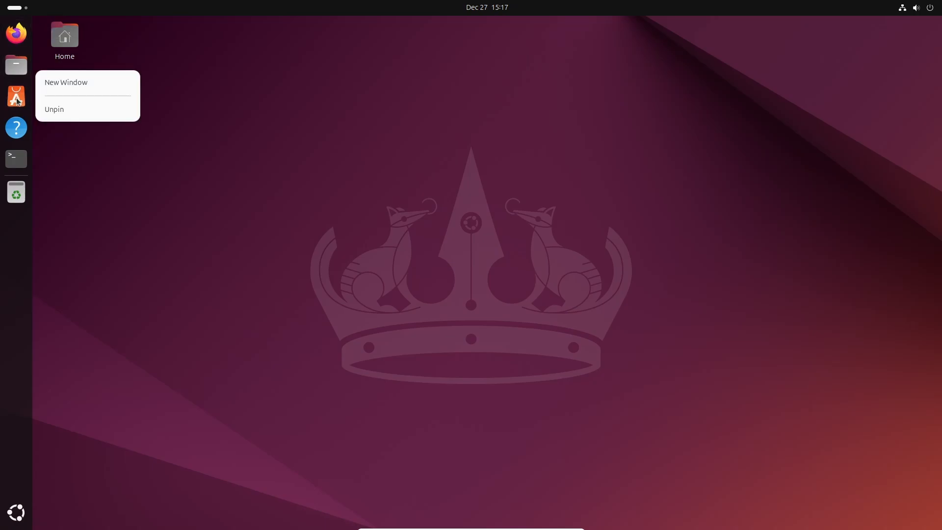
{"action": "left_click", "coordinate": [54, 109]}
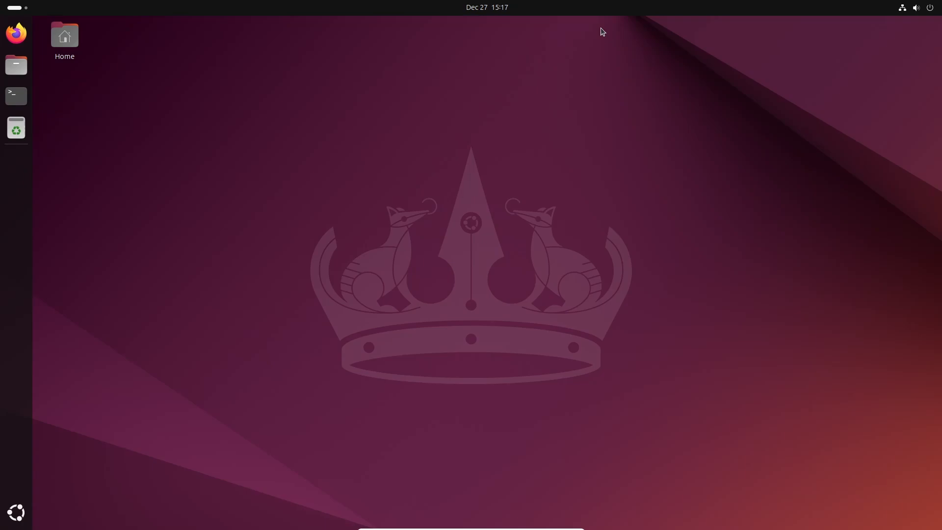
{"action": "mouse_move", "coordinate": [254, 125]}
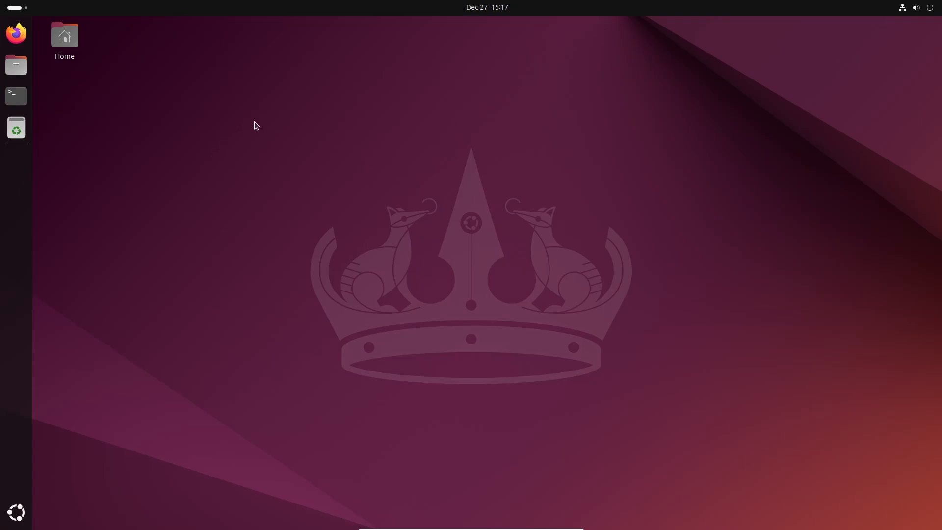
{"action": "mouse_move", "coordinate": [451, 183]}
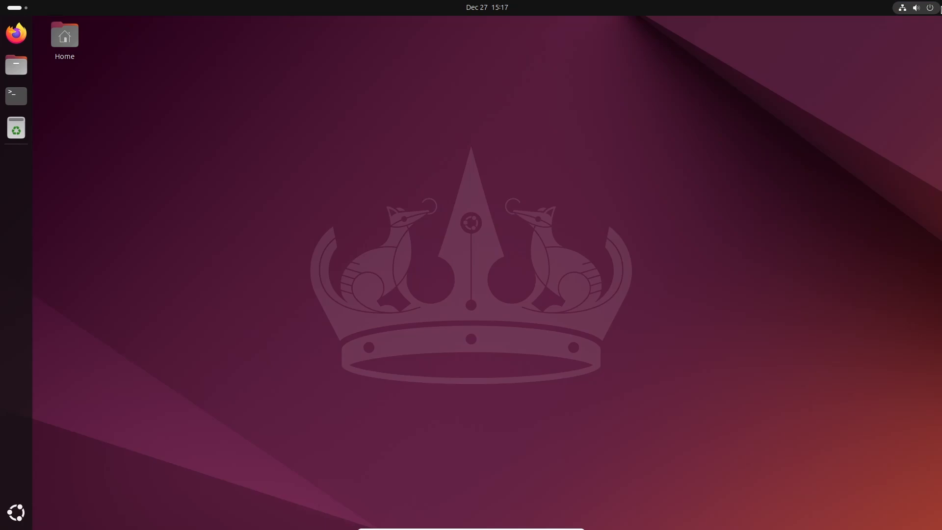
{"action": "left_click", "coordinate": [915, 7]}
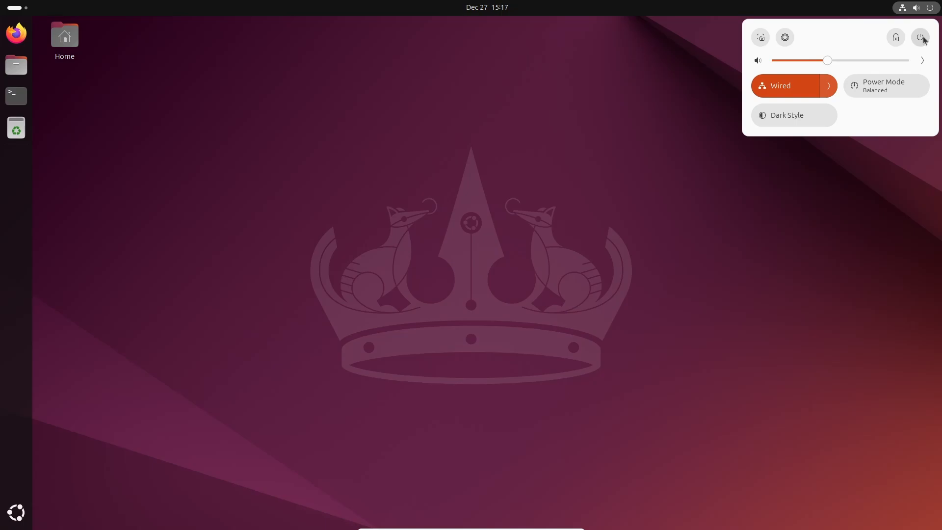
{"action": "left_click", "coordinate": [792, 133]}
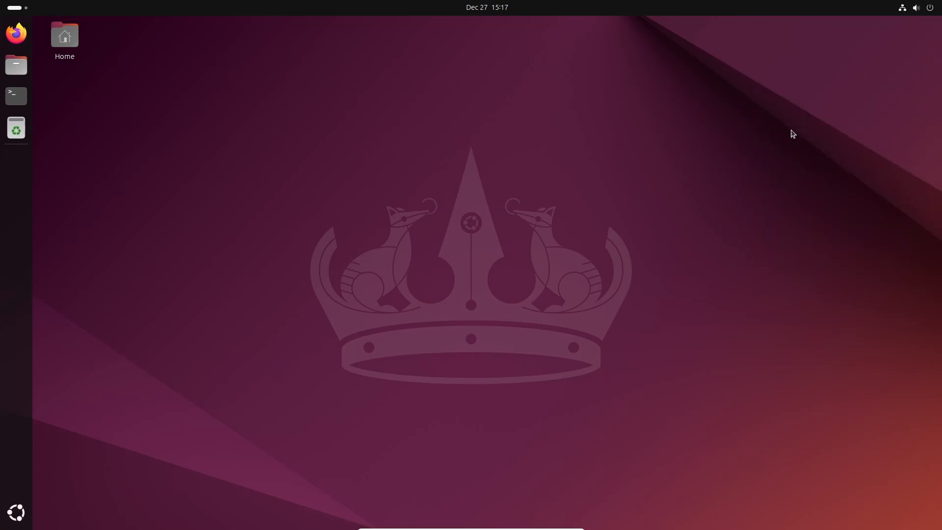